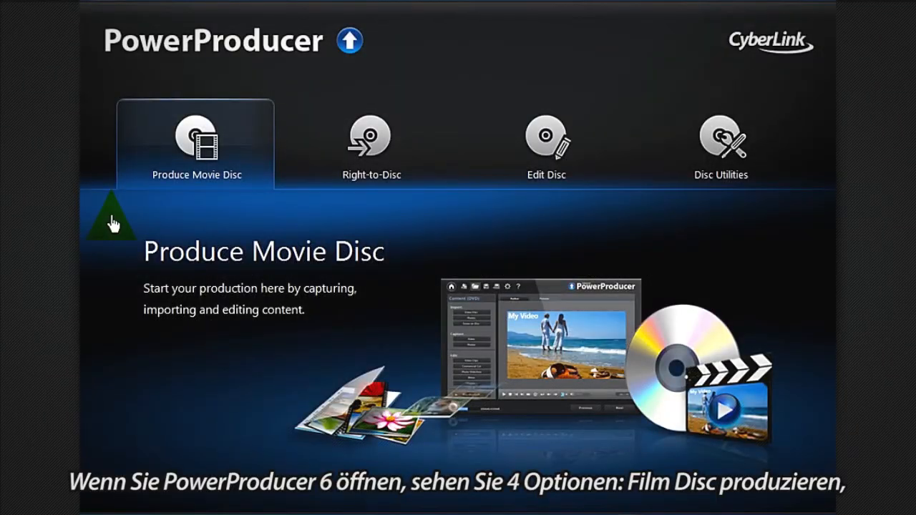
{"action": "mouse_move", "coordinate": [206, 228]}
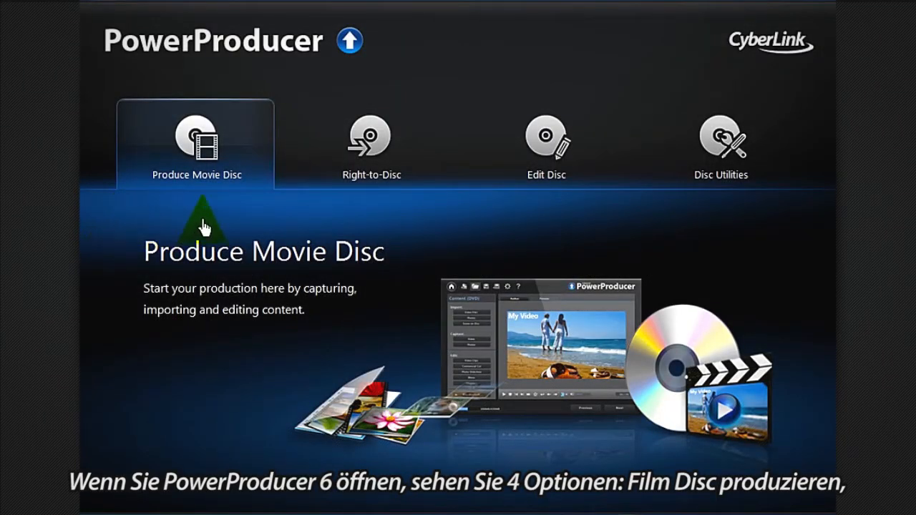
{"action": "mouse_move", "coordinate": [259, 183]}
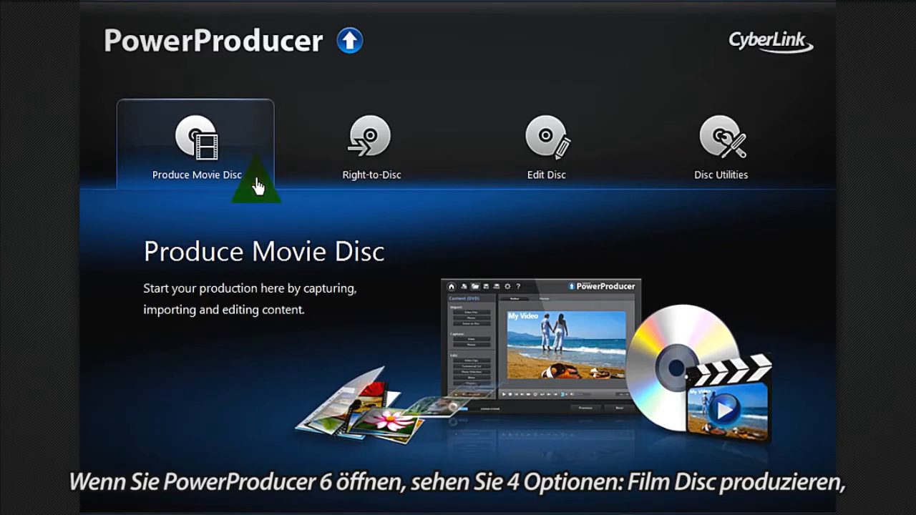
- Preview the Right-to-Disc, Edit Disc and Disc Utilities descriptions in turn
{"action": "left_click", "coordinate": [372, 140]}
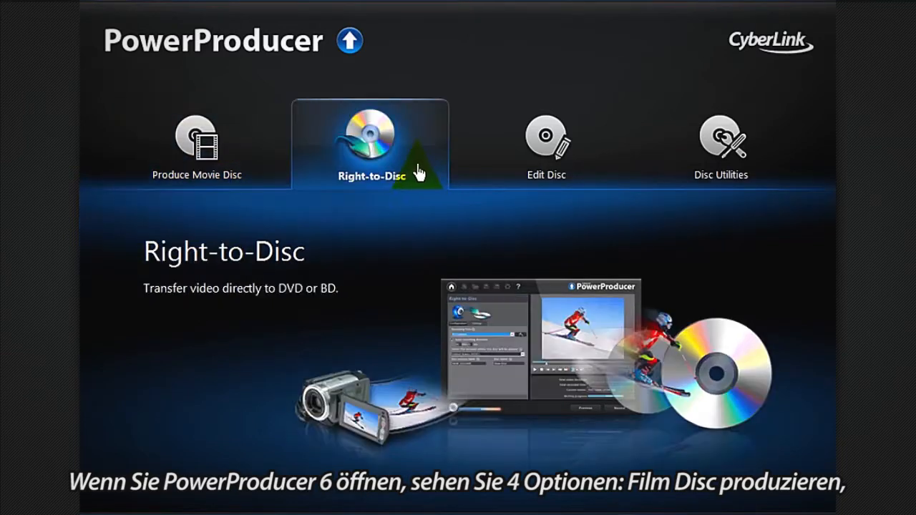
{"action": "left_click", "coordinate": [547, 144]}
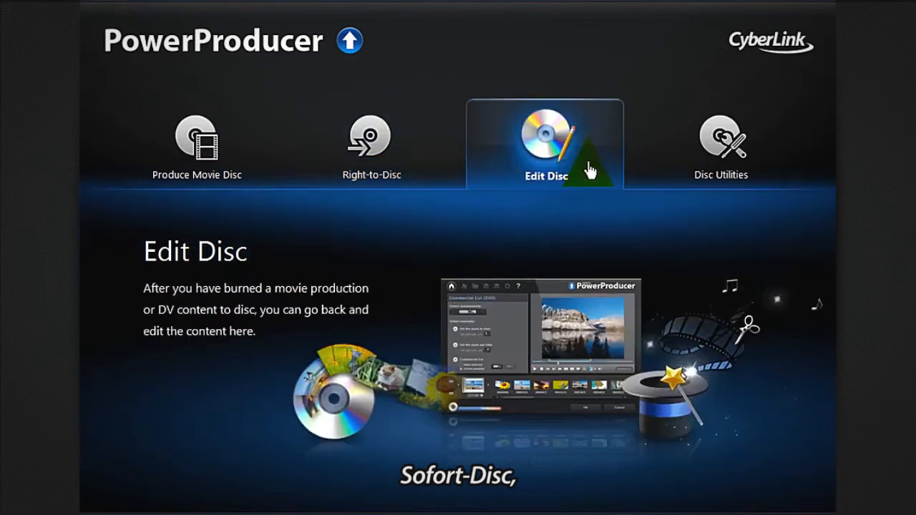
{"action": "left_click", "coordinate": [721, 140]}
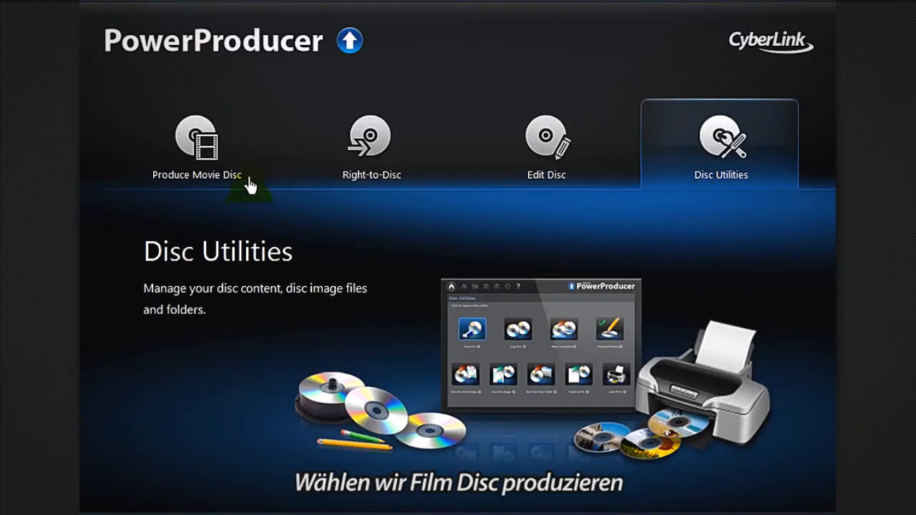
- Begin a Produce Movie Disc project and set the Blu-ray BDMV capacity to 50GB
{"action": "left_click", "coordinate": [196, 136]}
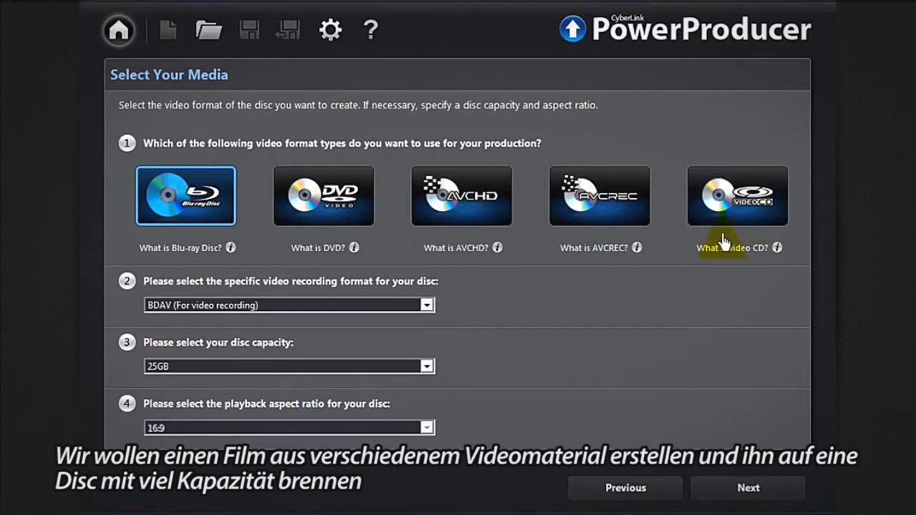
{"action": "mouse_move", "coordinate": [232, 214]}
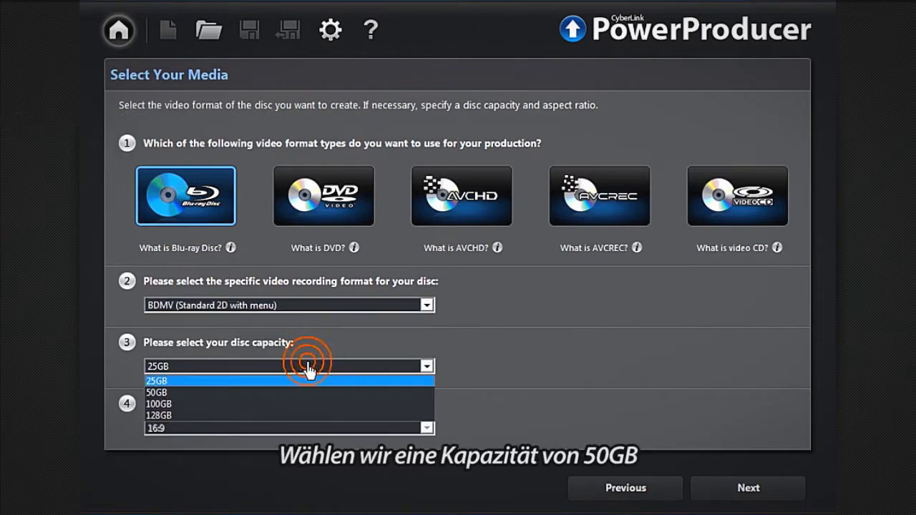
{"action": "left_click", "coordinate": [158, 392]}
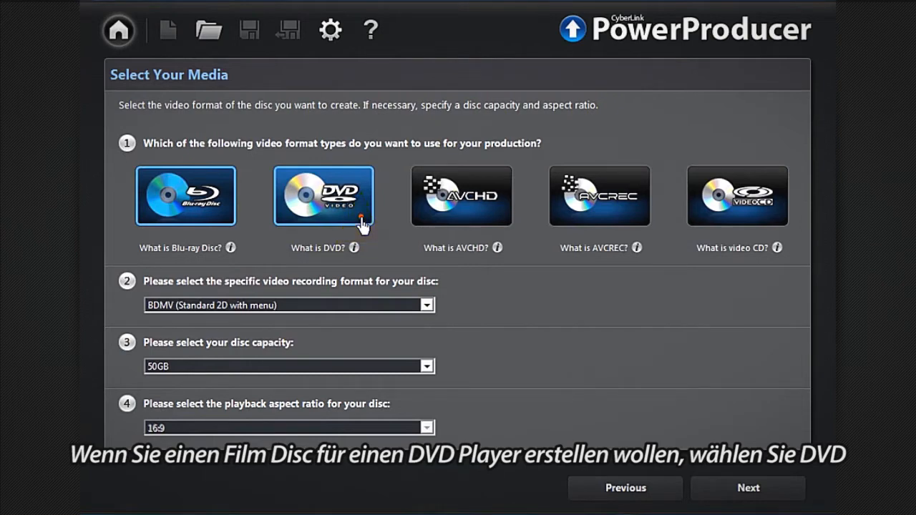
- Try the DVD format with 8.5GB capacity and 16:9 playback aspect ratio
{"action": "left_click", "coordinate": [323, 195]}
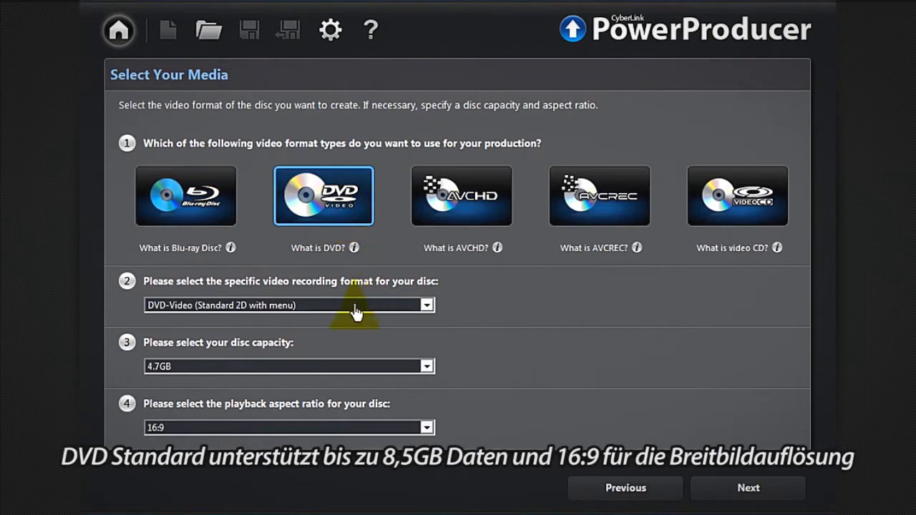
{"action": "left_click", "coordinate": [286, 305]}
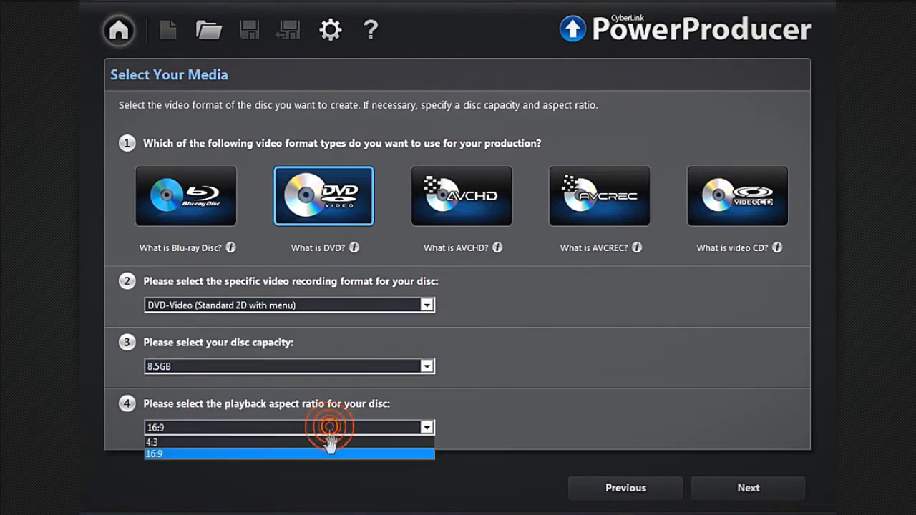
{"action": "left_click", "coordinate": [158, 455]}
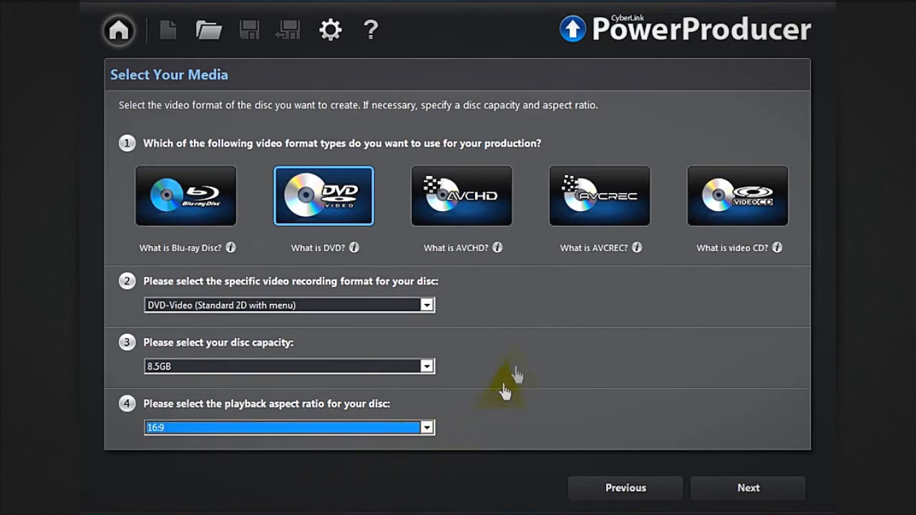
- Return to the Blu-ray format and confirm the media settings to continue
{"action": "left_click", "coordinate": [186, 195]}
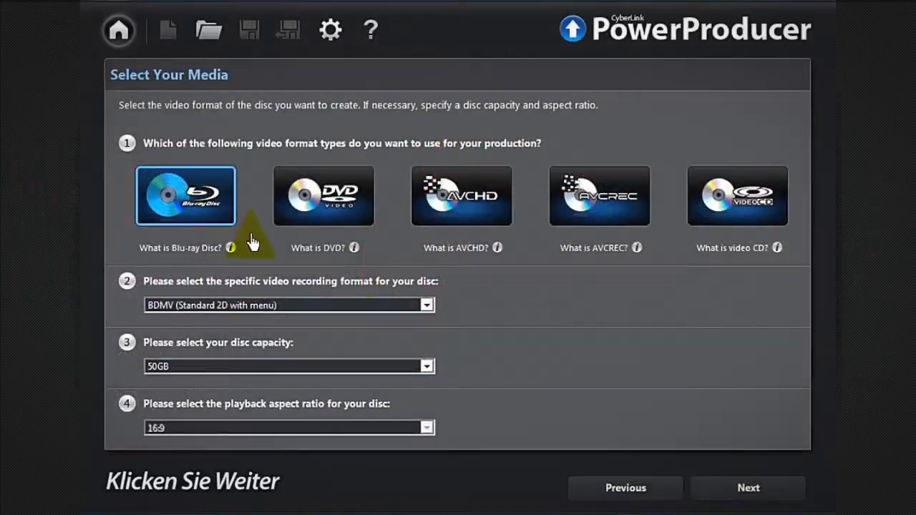
{"action": "left_click", "coordinate": [747, 486]}
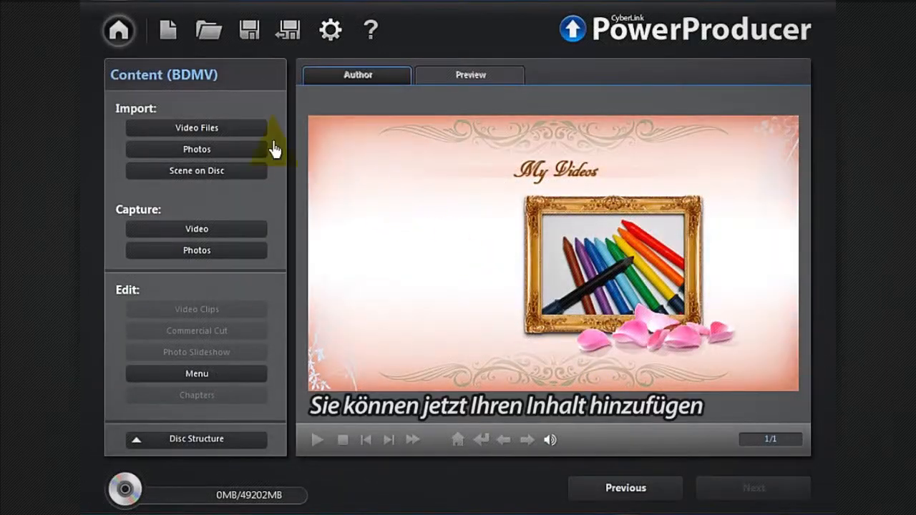
- Import the video files and bring the imported clips into the Edit Clips screen
{"action": "left_click", "coordinate": [196, 127]}
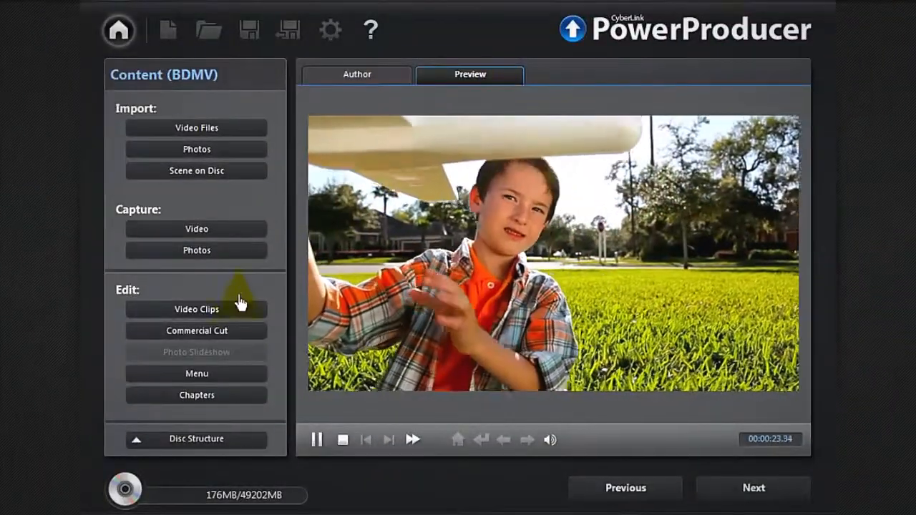
{"action": "left_click", "coordinate": [196, 309]}
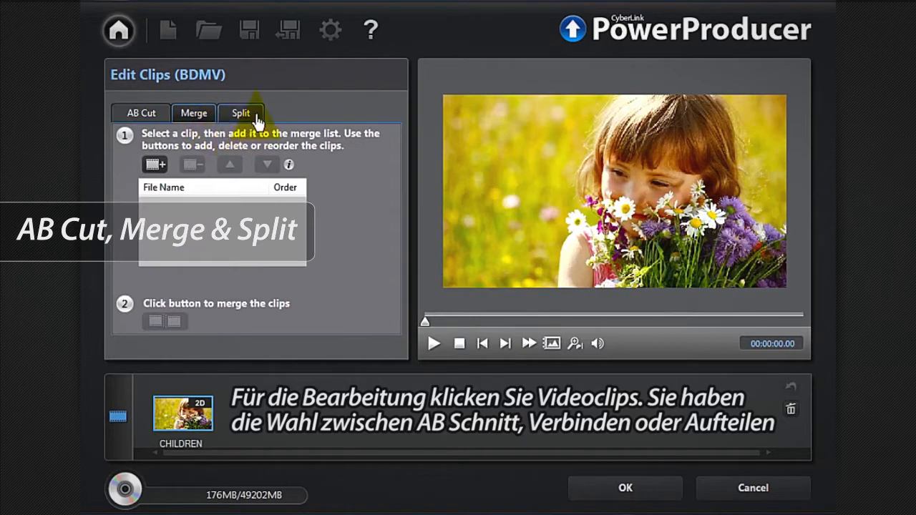
- Under AB Cut, drag the CHILDREN clip's in-mark to 7.5 seconds with Delete selected
{"action": "left_click", "coordinate": [240, 113]}
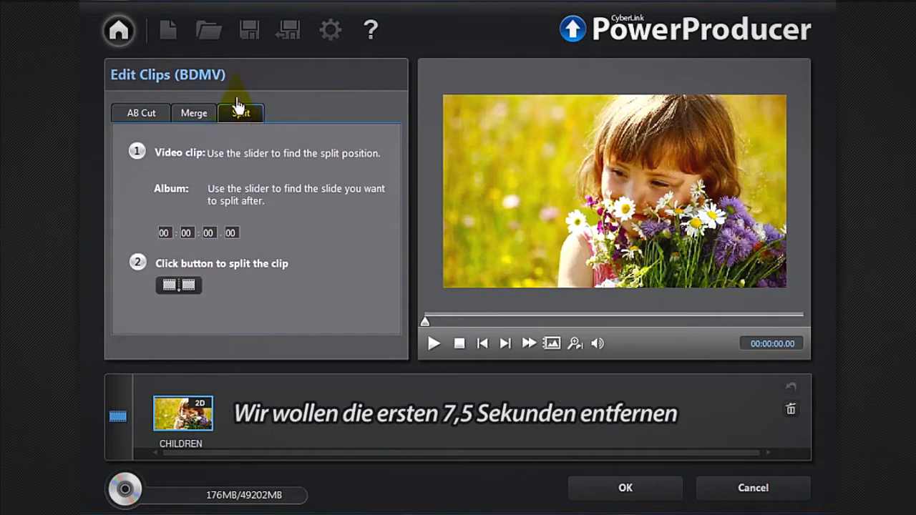
{"action": "left_click", "coordinate": [140, 113]}
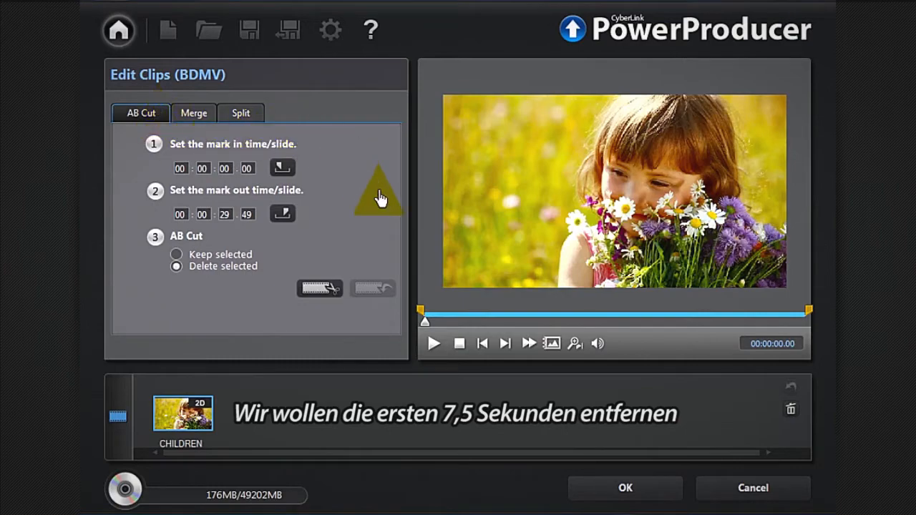
{"action": "left_click_drag", "start_coordinate": [423, 321], "coordinate": [441, 321]}
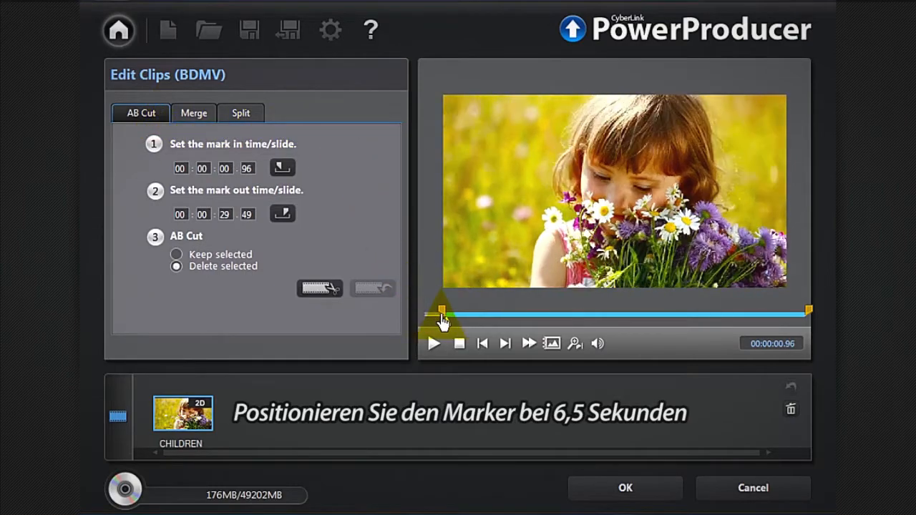
{"action": "left_click_drag", "start_coordinate": [441, 313], "coordinate": [519, 314]}
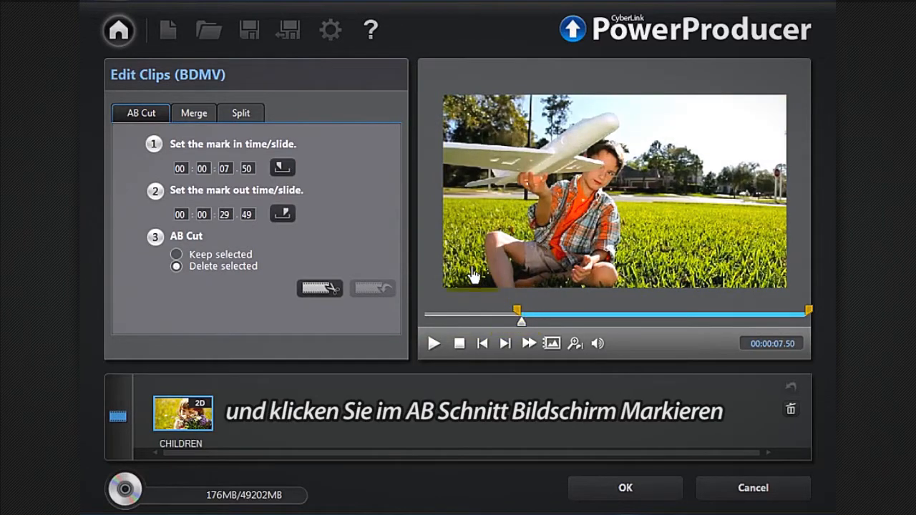
{"action": "mouse_move", "coordinate": [282, 169]}
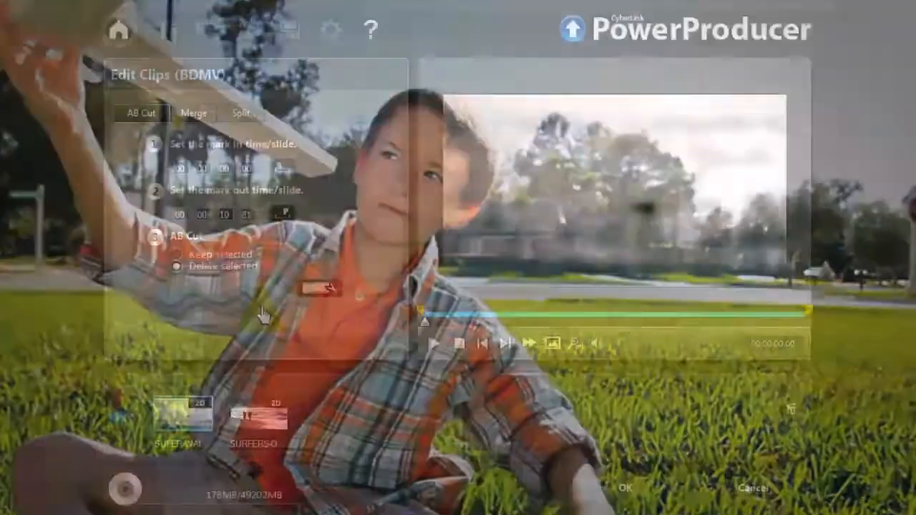
- Add a second surfer clip to the Merge list and play back the merged result
{"action": "left_click", "coordinate": [195, 113]}
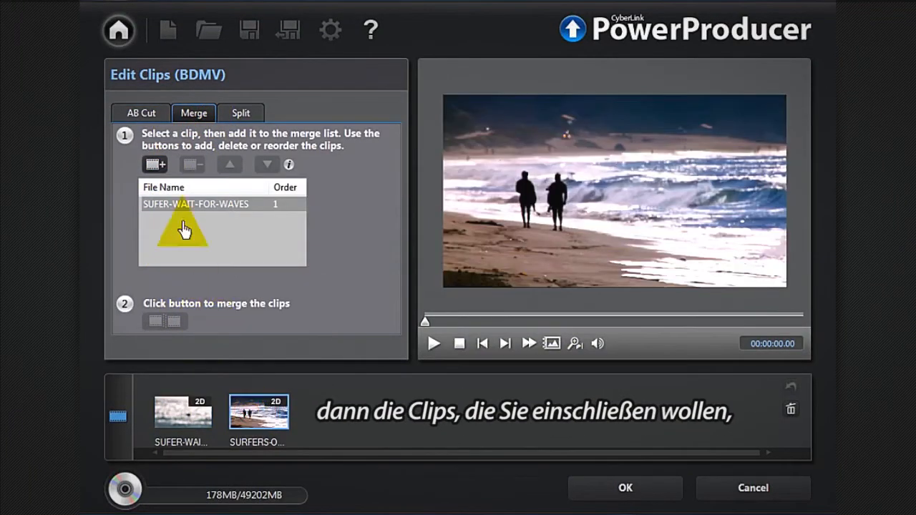
{"action": "left_click", "coordinate": [183, 413]}
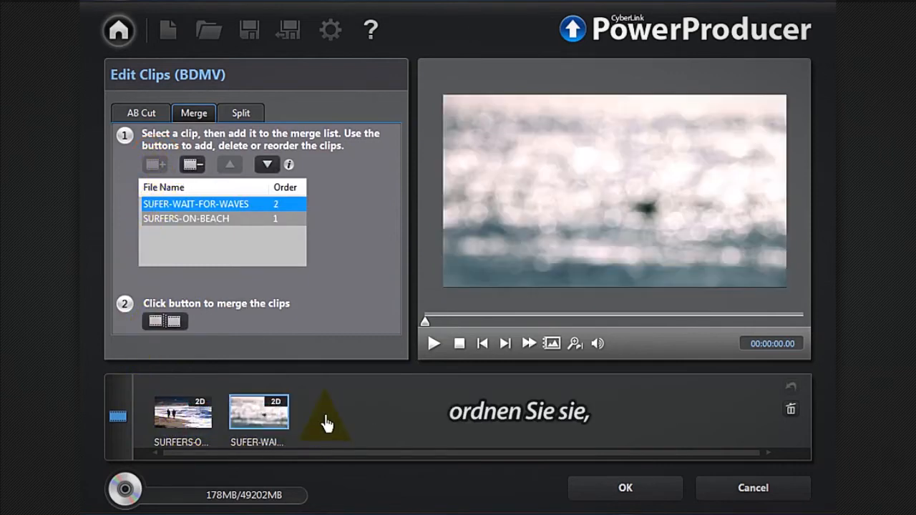
{"action": "mouse_move", "coordinate": [170, 323]}
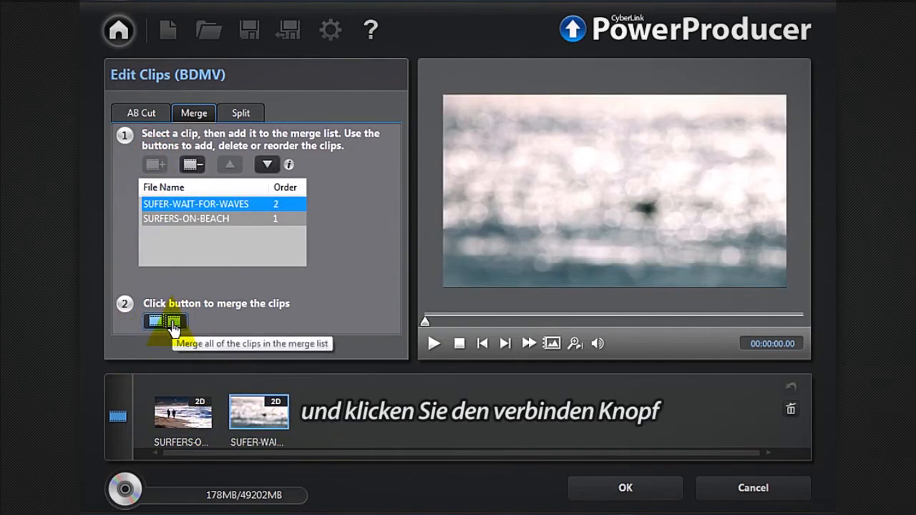
{"action": "left_click", "coordinate": [163, 322]}
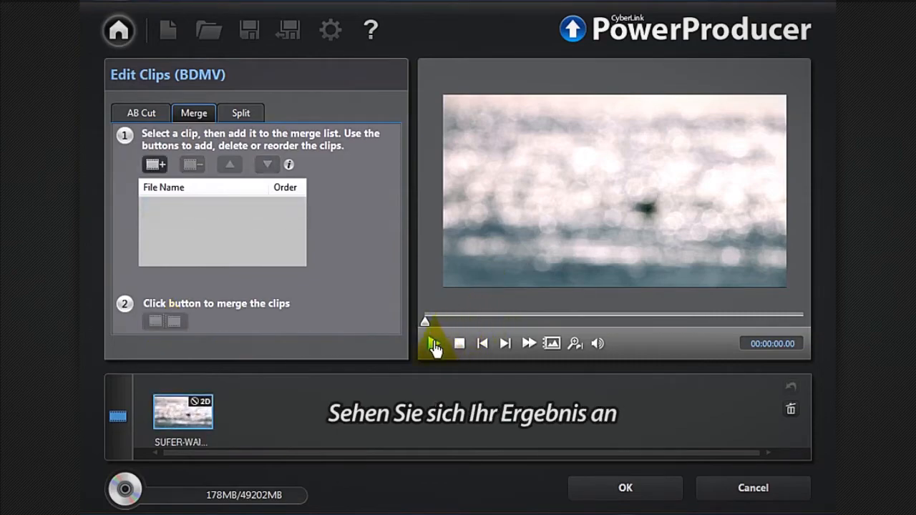
{"action": "left_click", "coordinate": [436, 344]}
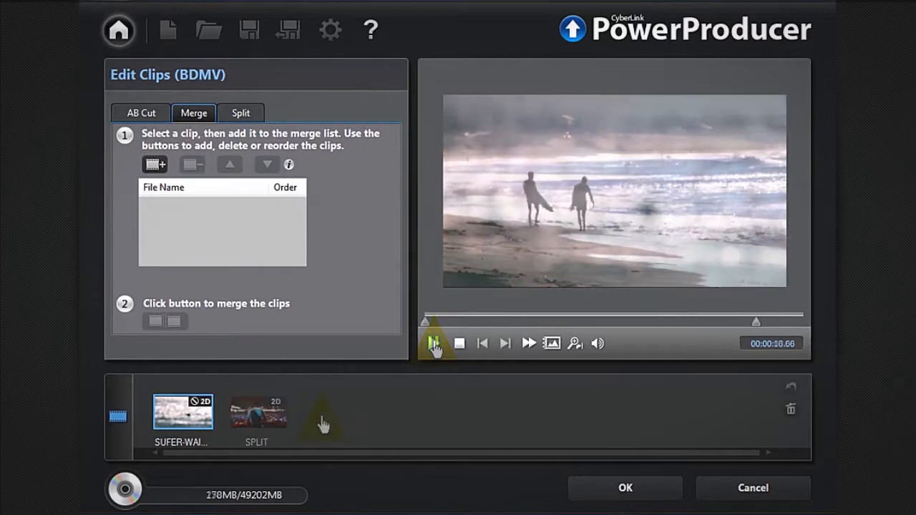
- Load the SPLIT clip into the preview for editing
{"action": "left_click", "coordinate": [258, 412]}
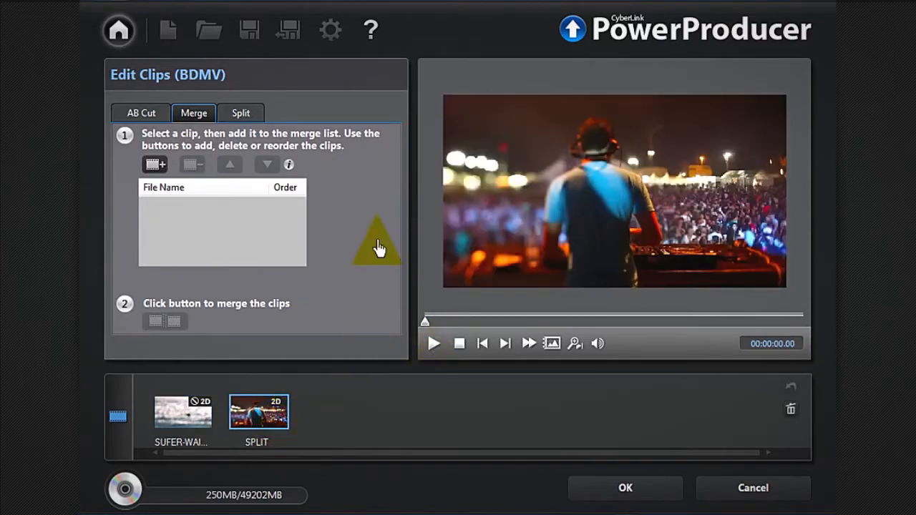
- Split the SPLIT clip at about 6.6 seconds and finish clip editing back to Content
{"action": "left_click", "coordinate": [241, 113]}
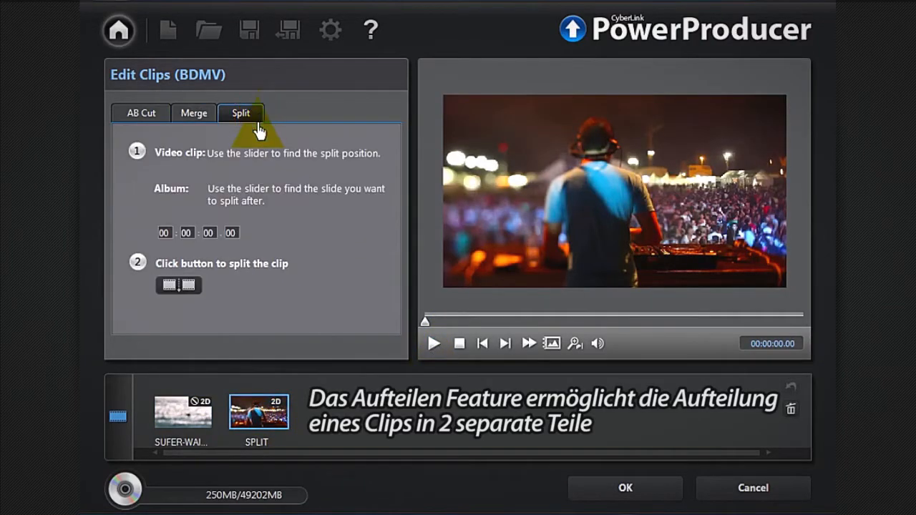
{"action": "left_click", "coordinate": [504, 344]}
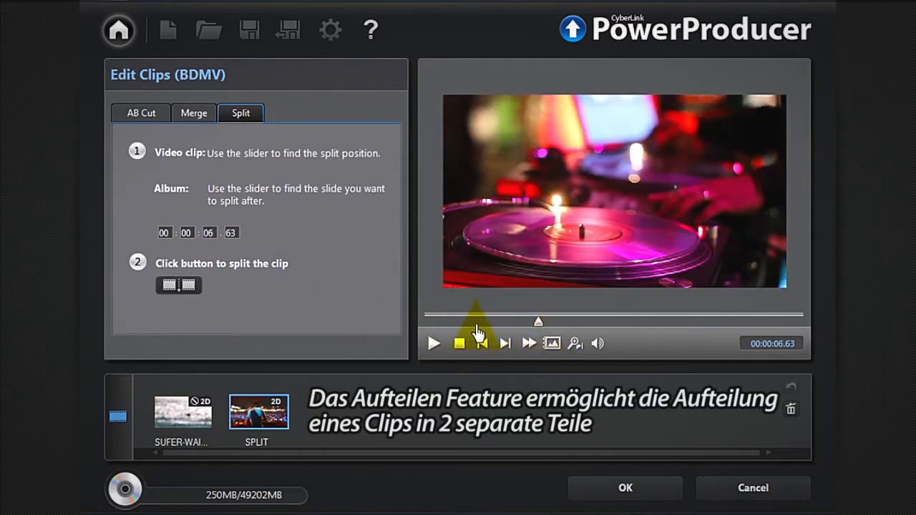
{"action": "left_click", "coordinate": [178, 286]}
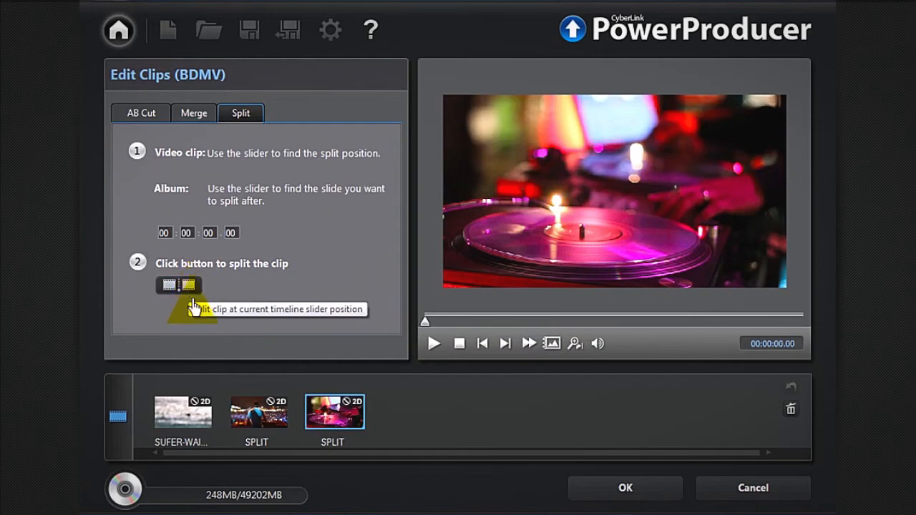
{"action": "left_click", "coordinate": [258, 412]}
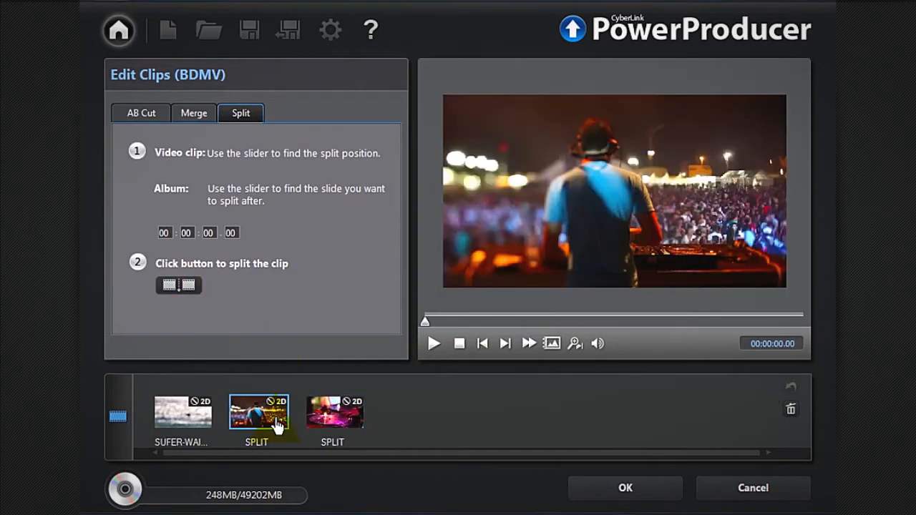
{"action": "left_click", "coordinate": [332, 415]}
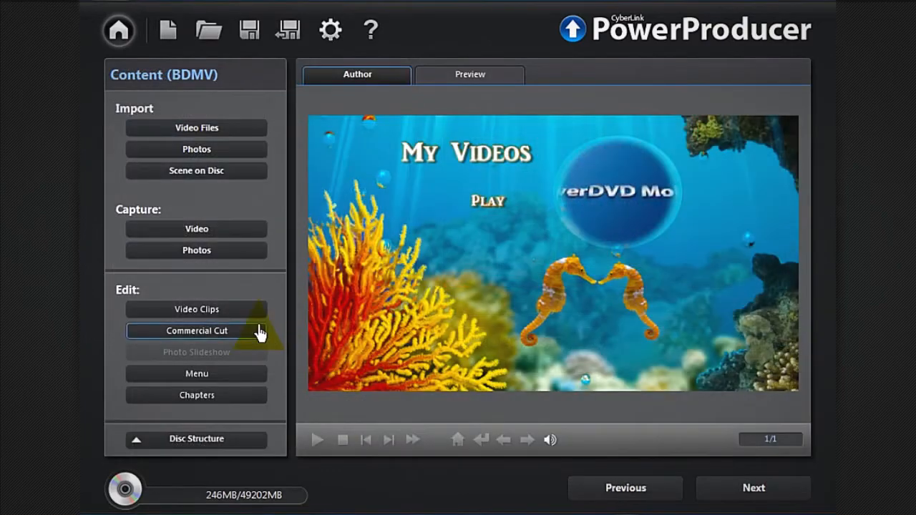
- Open the Set Chapters screen for the disc's video from the Content page
{"action": "left_click", "coordinate": [196, 331]}
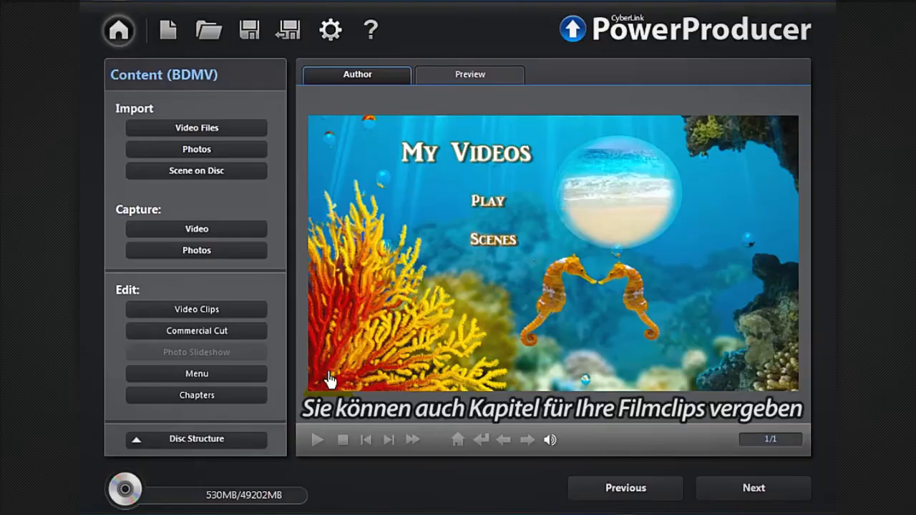
{"action": "left_click", "coordinate": [196, 395]}
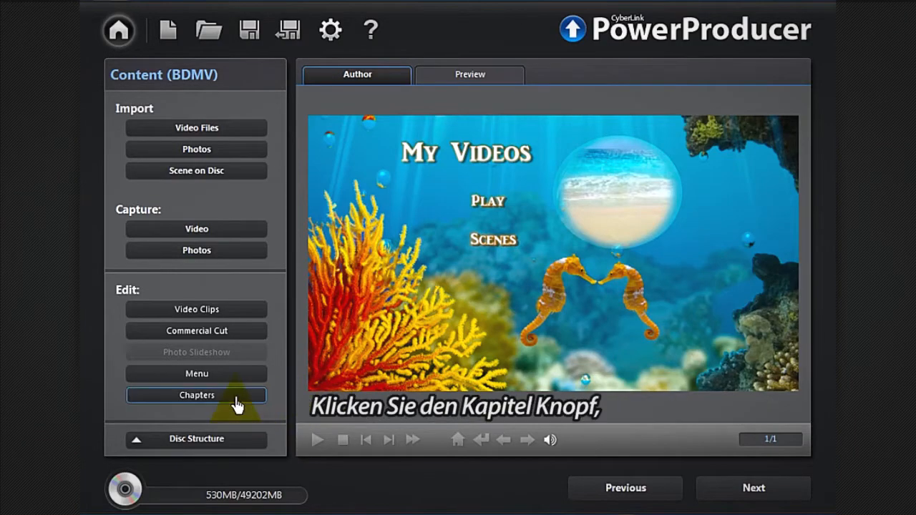
{"action": "left_click", "coordinate": [197, 395]}
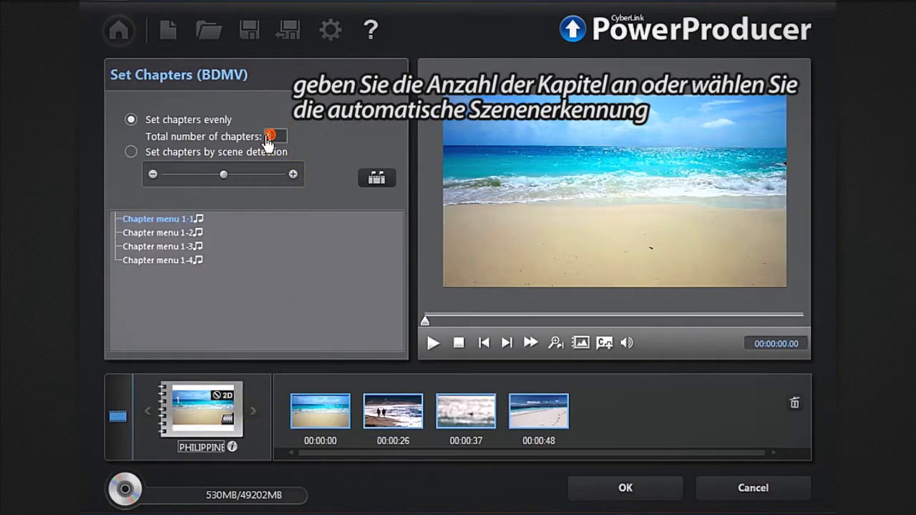
- Place chapters by scene detection and preview the fourth chapter point
{"action": "left_click", "coordinate": [132, 152]}
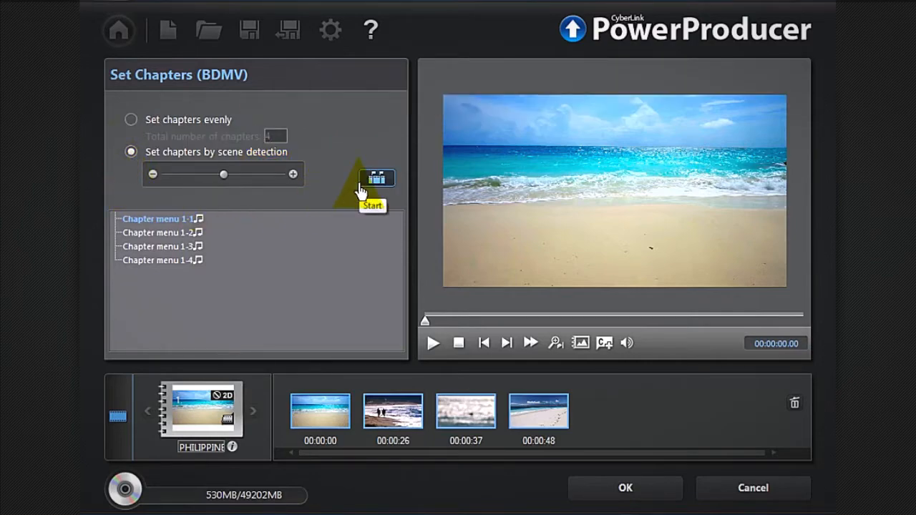
{"action": "left_click", "coordinate": [378, 177]}
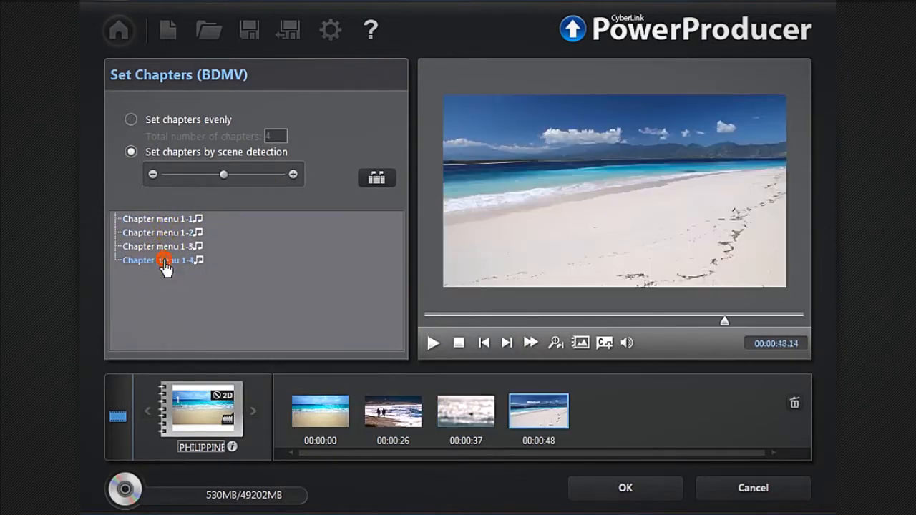
{"action": "left_click", "coordinate": [393, 412]}
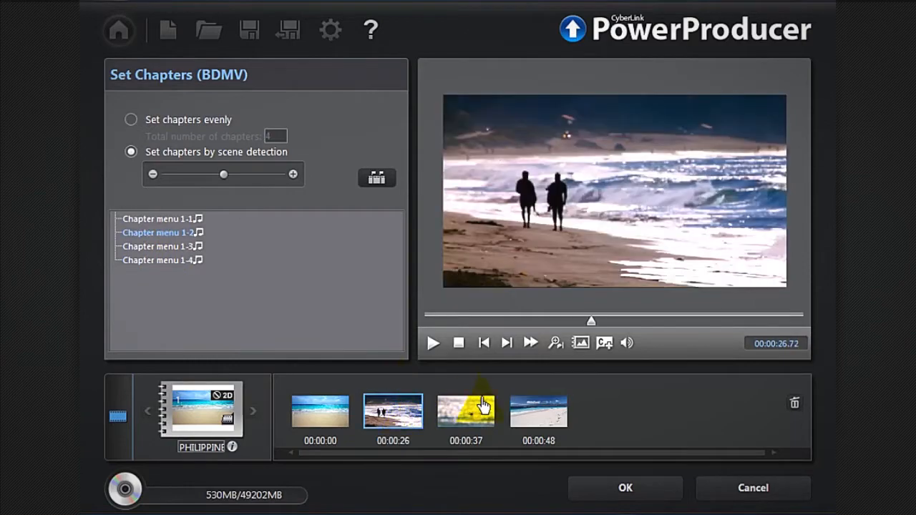
{"action": "mouse_move", "coordinate": [579, 343]}
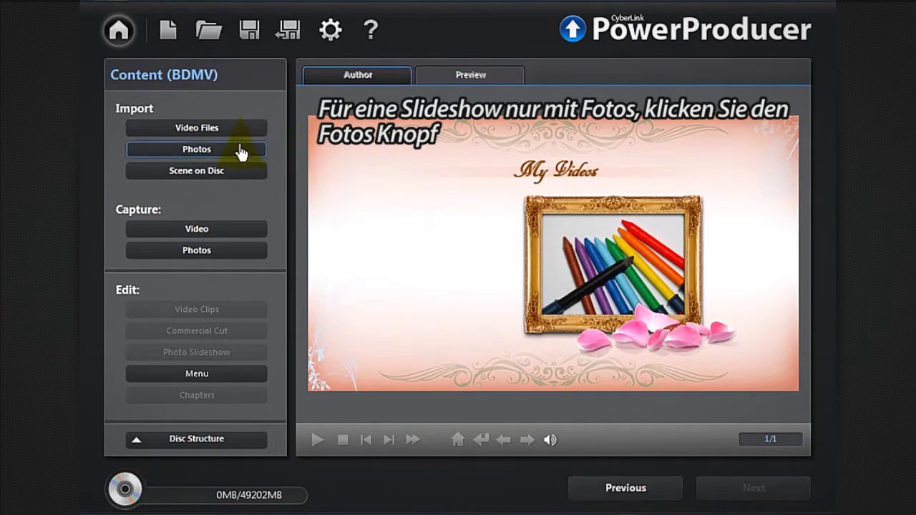
- Import the FIRST-BIRTHDAY photos as a slideshow and set HAPPY-BIRTHDAY as background music
{"action": "left_click", "coordinate": [196, 149]}
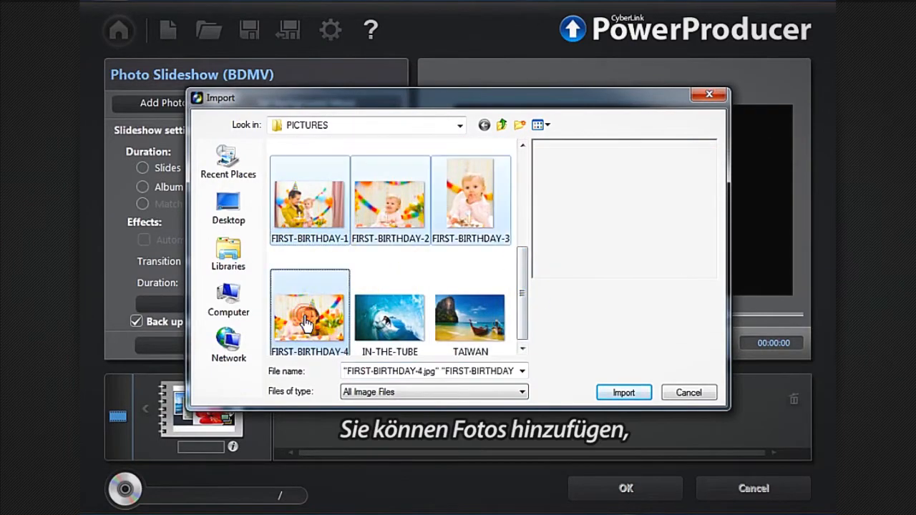
{"action": "left_click", "coordinate": [624, 392]}
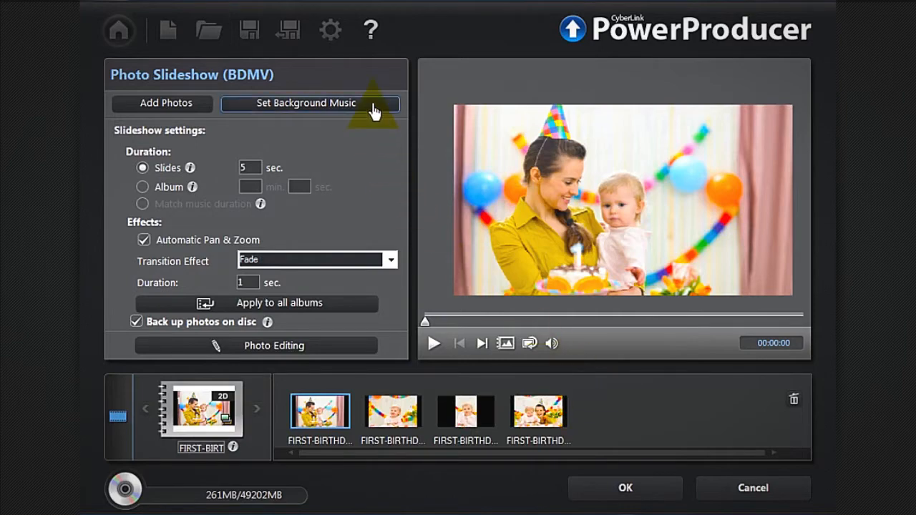
{"action": "left_click", "coordinate": [300, 103]}
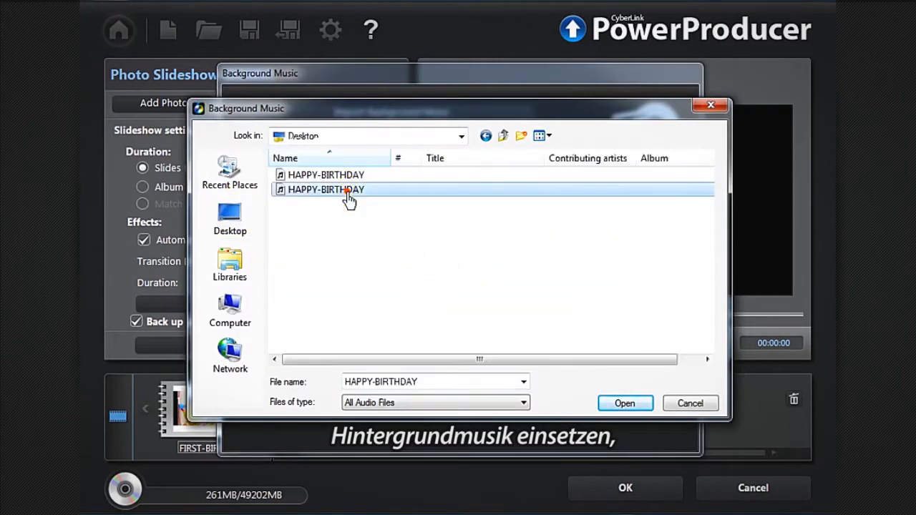
{"action": "left_click", "coordinate": [624, 404]}
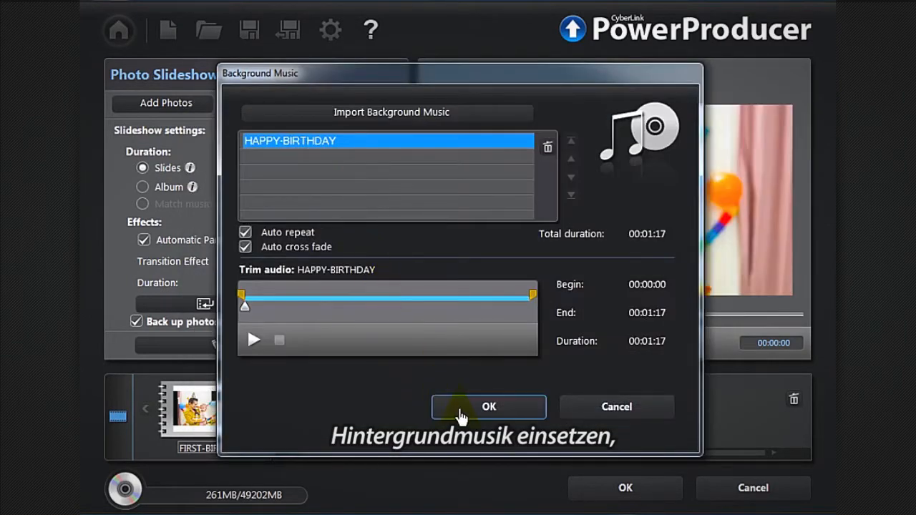
- Confirm the background music, set Page Curl transitions, and bring the first photo into editing
{"action": "left_click", "coordinate": [490, 407]}
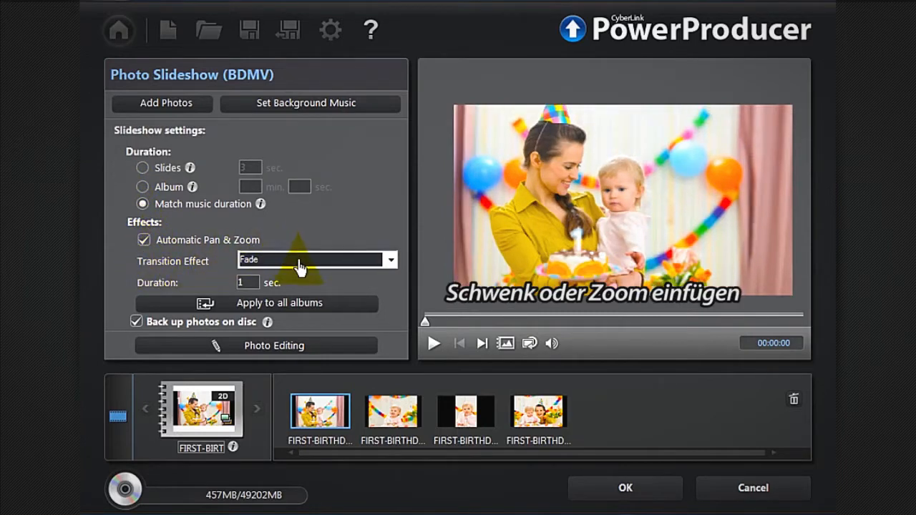
{"action": "left_click", "coordinate": [389, 260]}
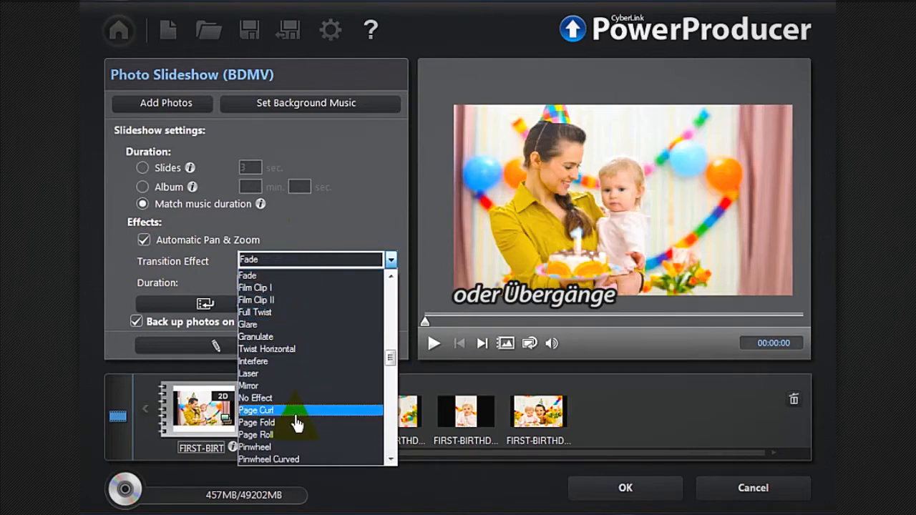
{"action": "left_click", "coordinate": [257, 410]}
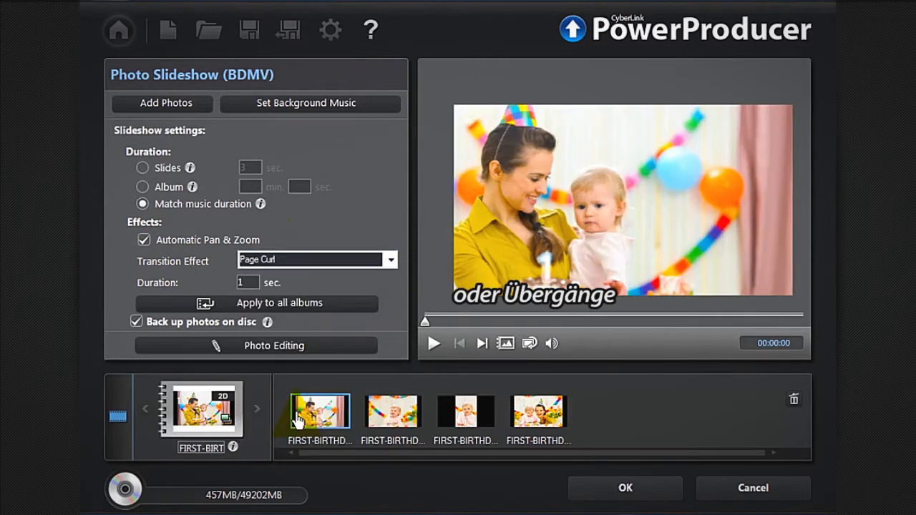
{"action": "left_click", "coordinate": [273, 345]}
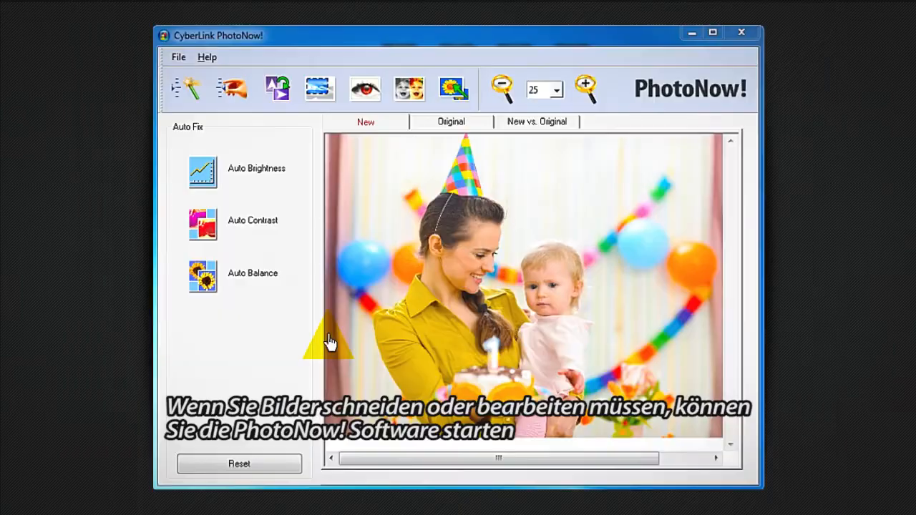
{"action": "mouse_move", "coordinate": [318, 89]}
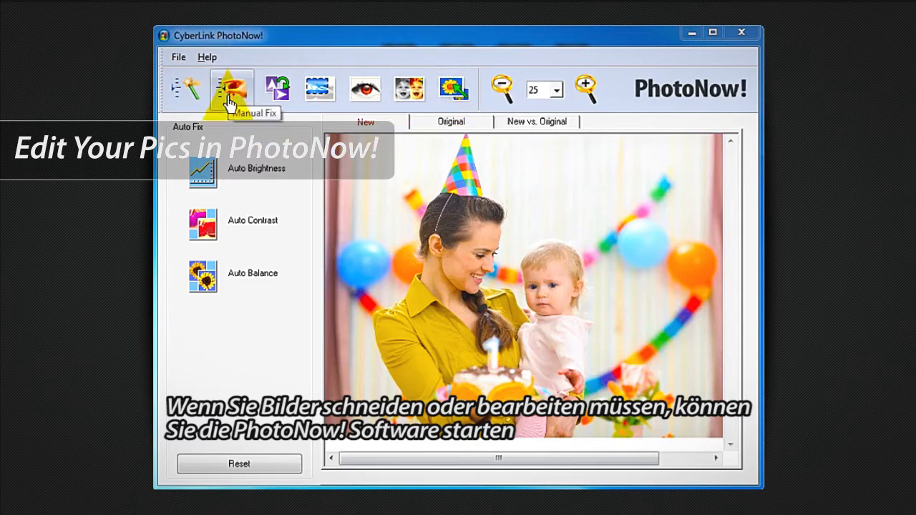
- Switch PhotoNow! to Manual Fix for the birthday photo
{"action": "left_click", "coordinate": [231, 89]}
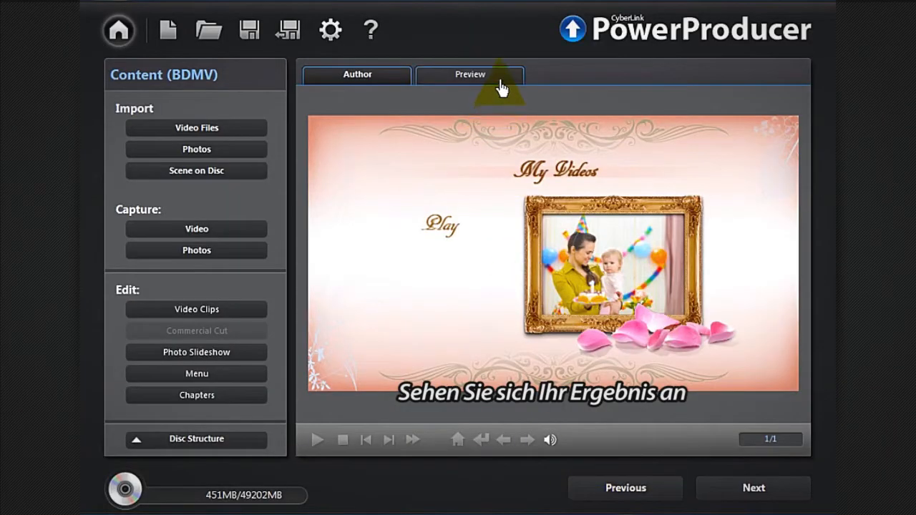
{"action": "left_click", "coordinate": [321, 439]}
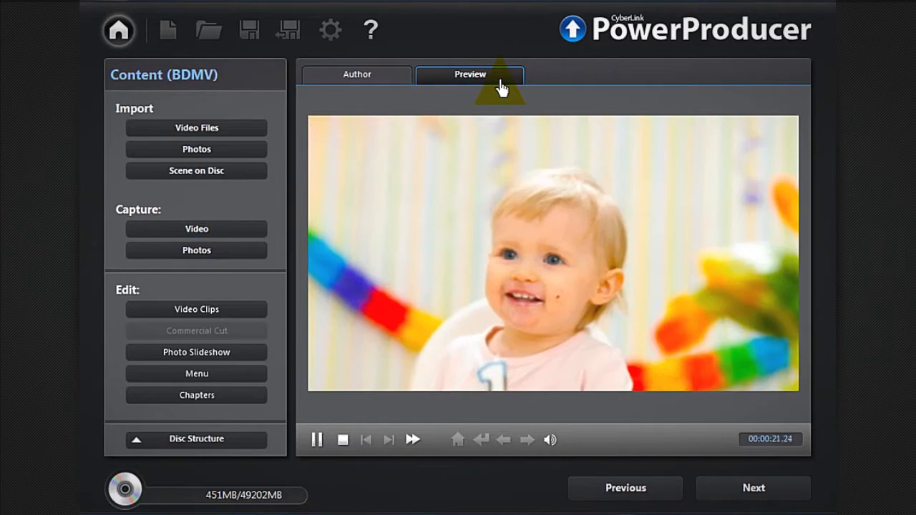
{"action": "left_click", "coordinate": [357, 74]}
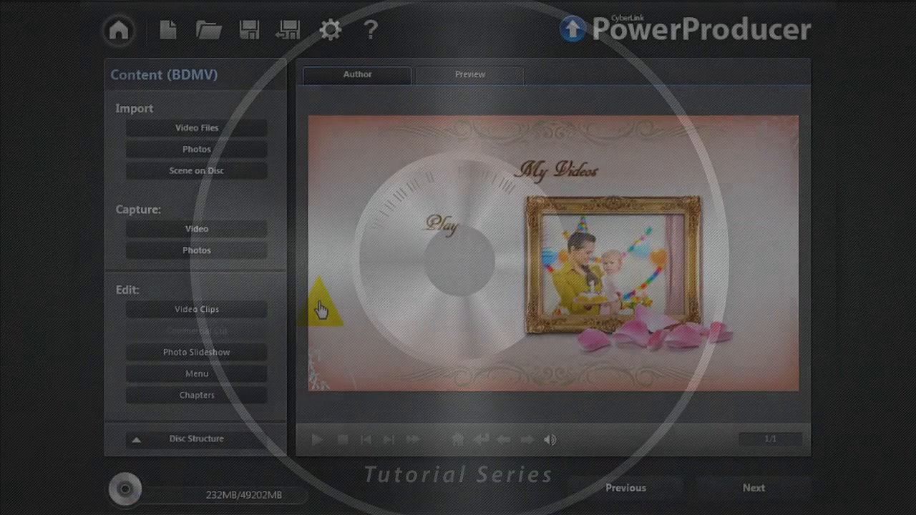
- Browse the Customize Menu template library down to the online download option
{"action": "left_click", "coordinate": [196, 373]}
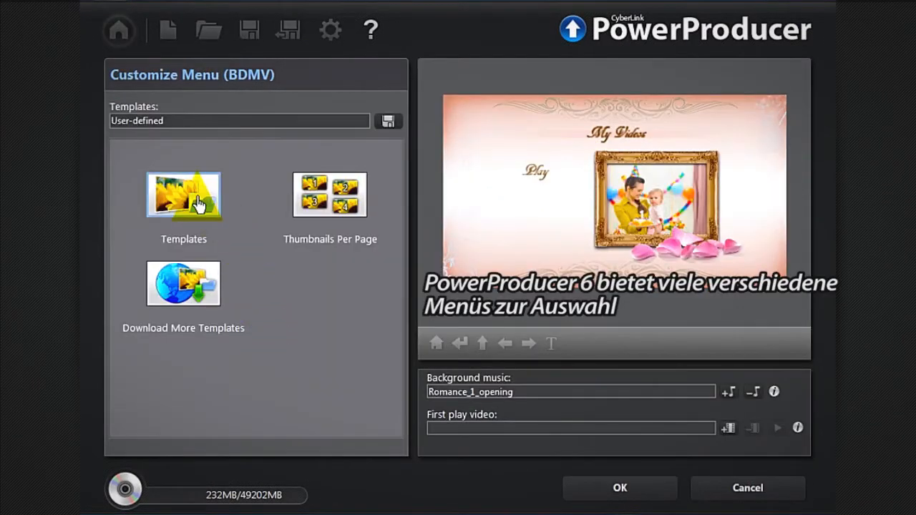
{"action": "left_click", "coordinate": [184, 194]}
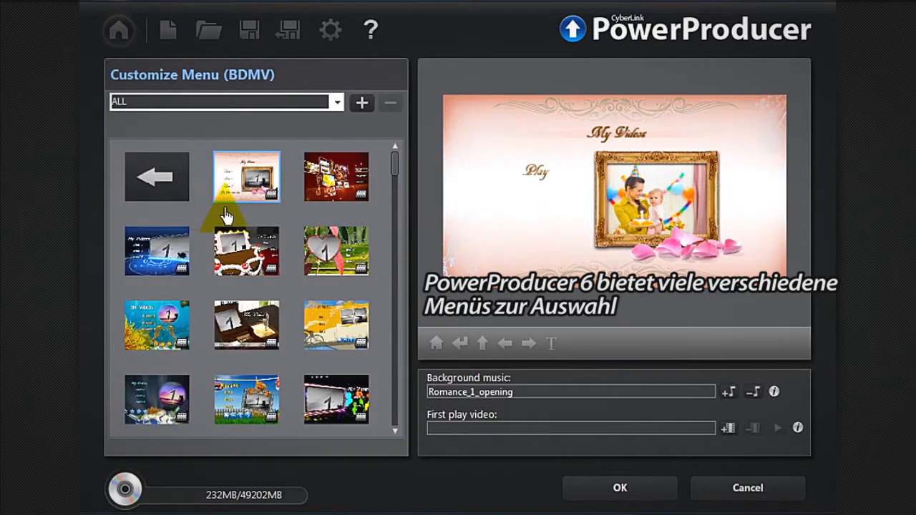
{"action": "scroll", "scroll_direction": "down", "scroll_amount": 3}
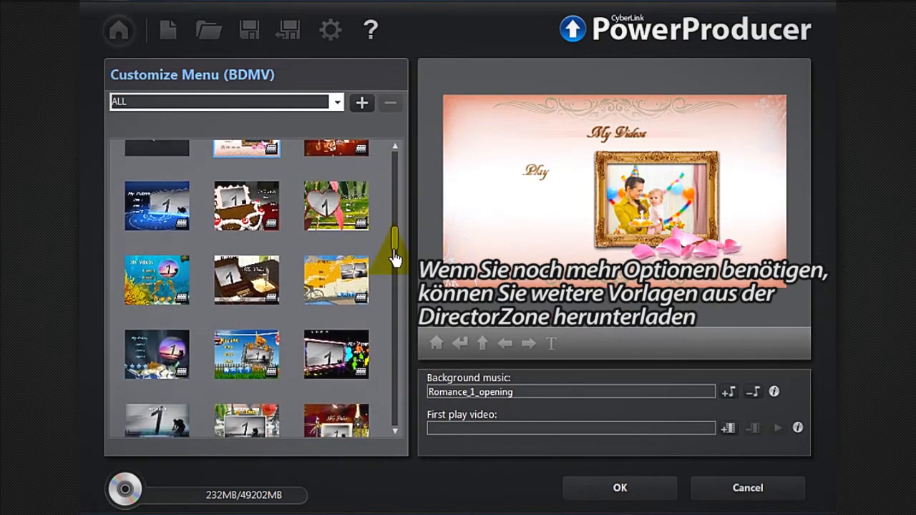
{"action": "scroll", "scroll_direction": "down", "scroll_amount": 3}
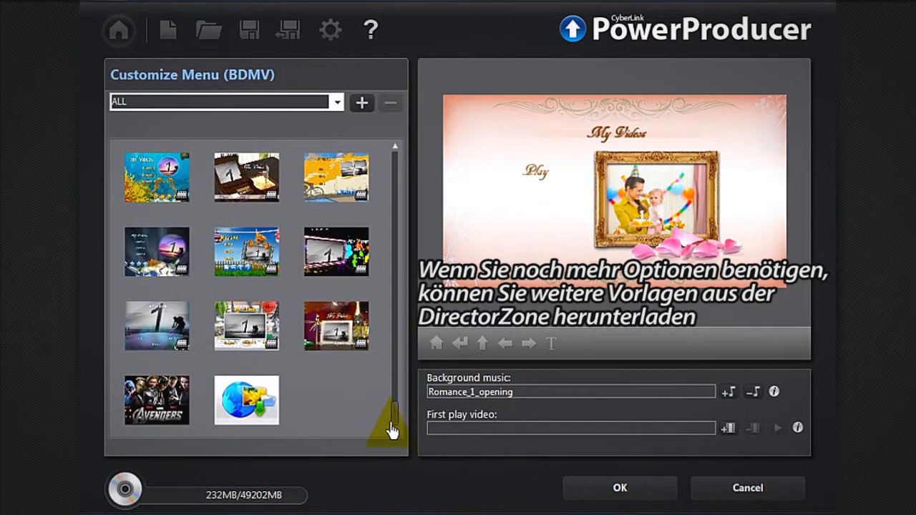
{"action": "mouse_move", "coordinate": [251, 399]}
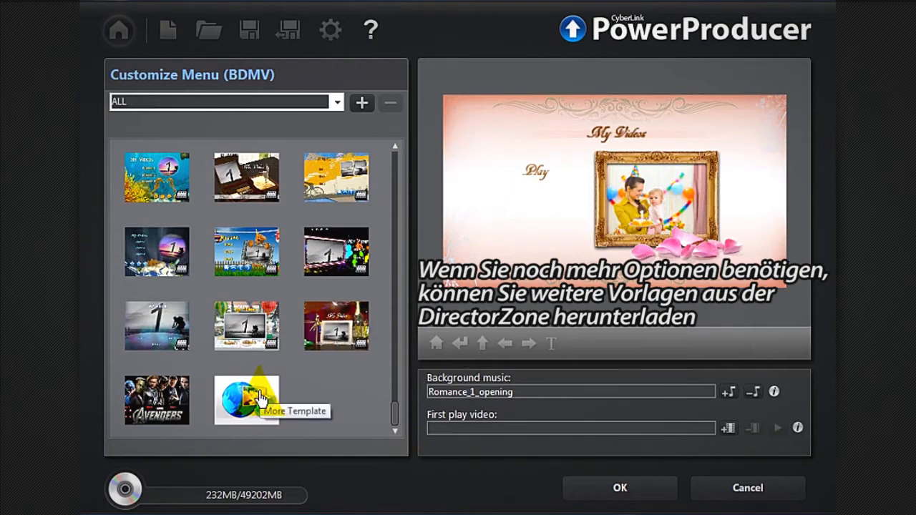
- Download the Kids 04 menu template from DirectorZone
{"action": "left_click", "coordinate": [246, 401]}
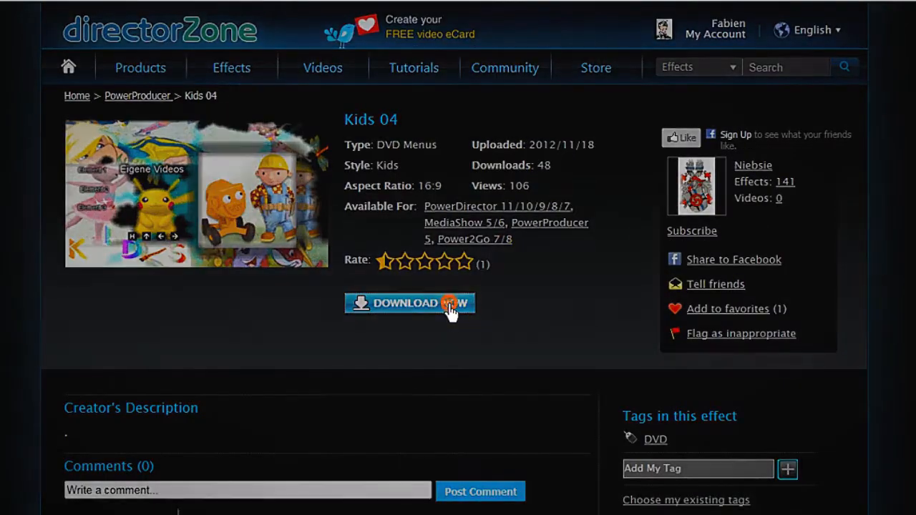
{"action": "left_click", "coordinate": [410, 303]}
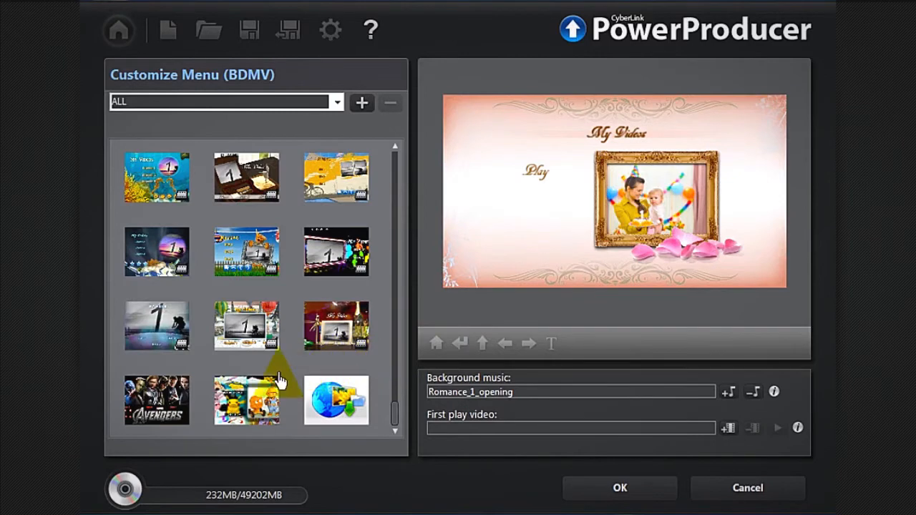
{"action": "mouse_move", "coordinate": [249, 399]}
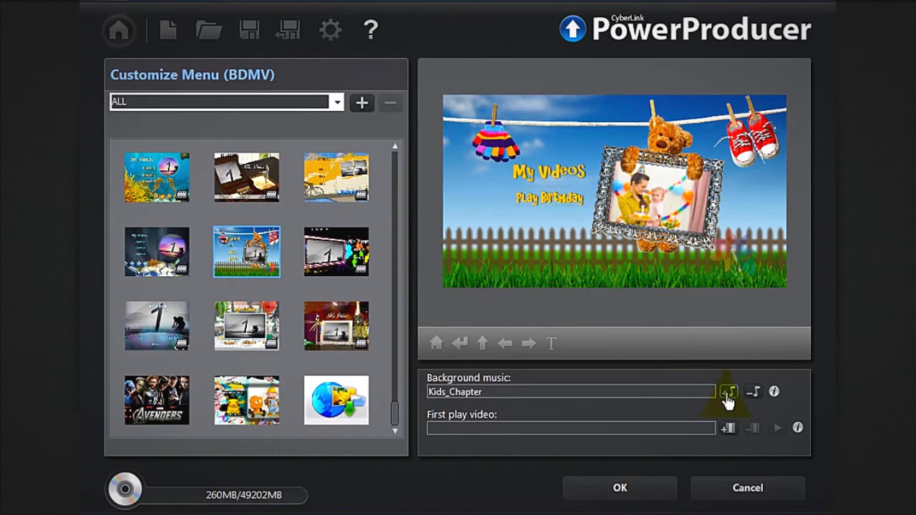
- Set HAPPY-BIRTHDAY as menu music and SISTER as first-play video, then apply the menu
{"action": "left_click", "coordinate": [730, 391]}
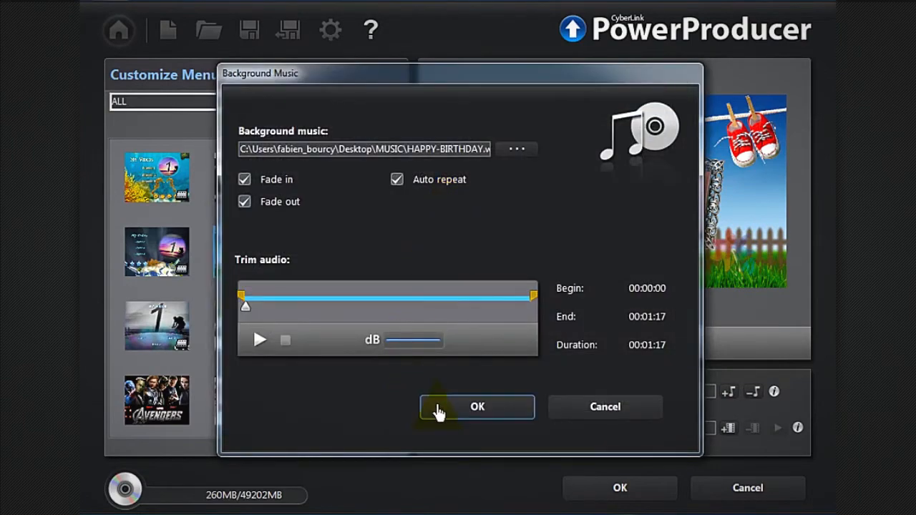
{"action": "left_click", "coordinate": [476, 407]}
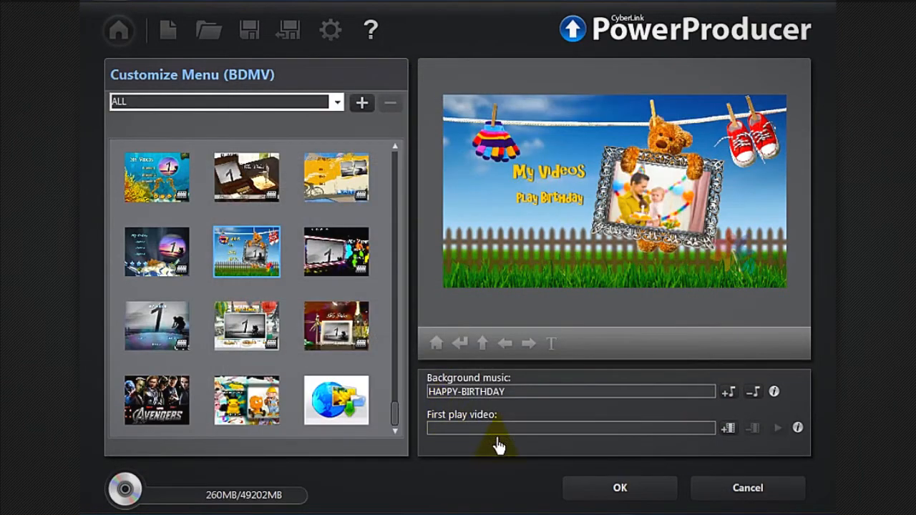
{"action": "mouse_move", "coordinate": [731, 427]}
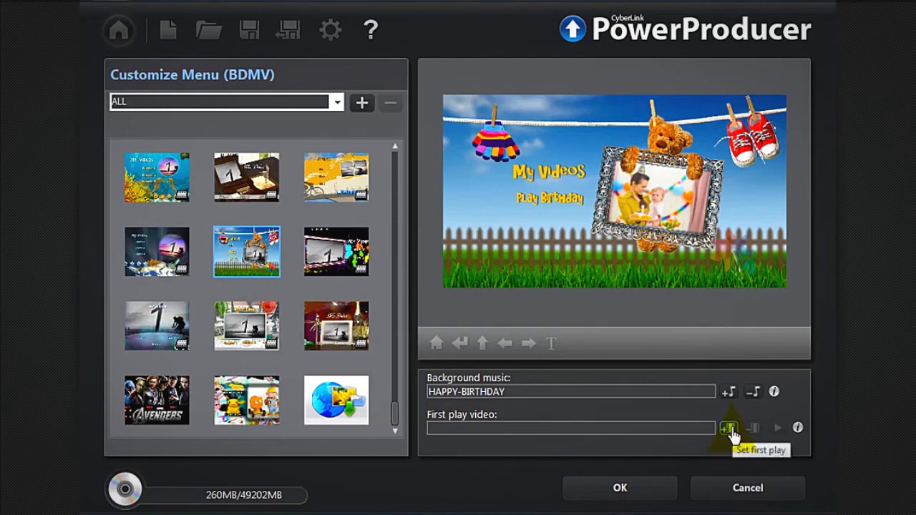
{"action": "left_click", "coordinate": [727, 426]}
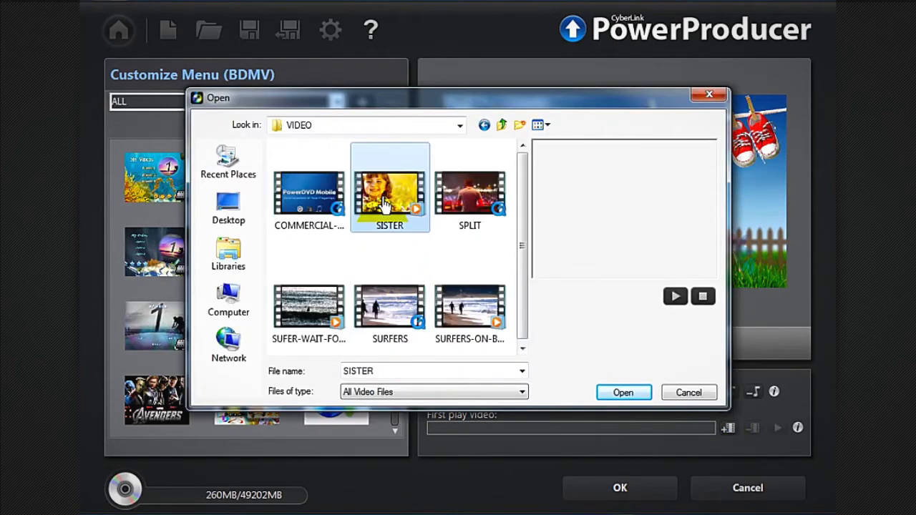
{"action": "left_click", "coordinate": [624, 393]}
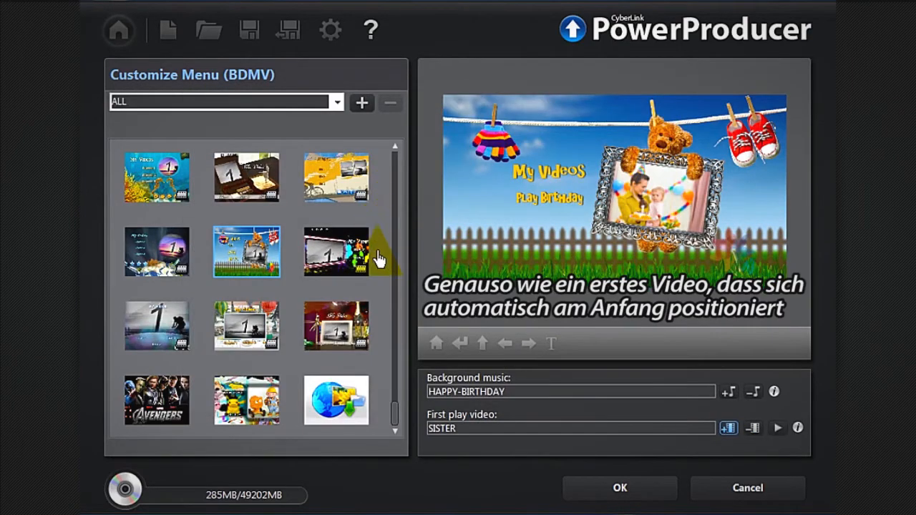
{"action": "left_click", "coordinate": [620, 489]}
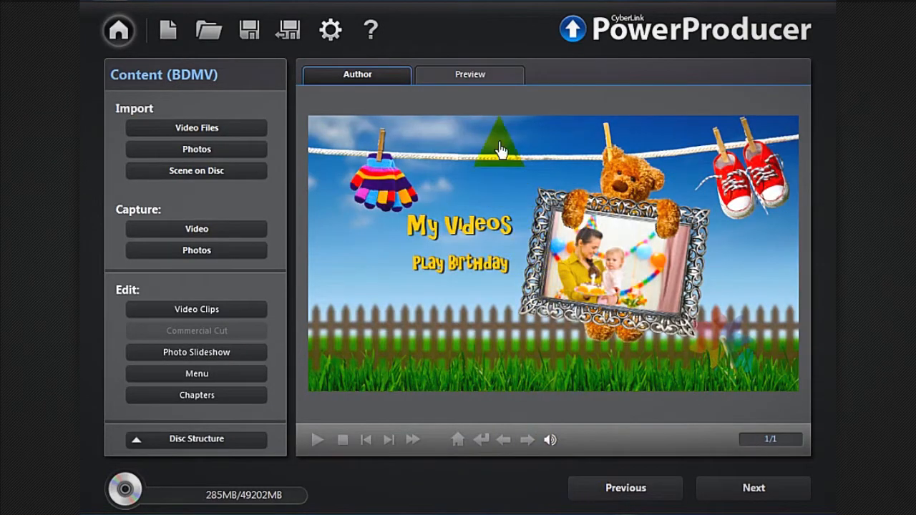
- Set the disc menu to three scene thumbnails per page and proceed to Final Output
{"action": "left_click", "coordinate": [196, 373]}
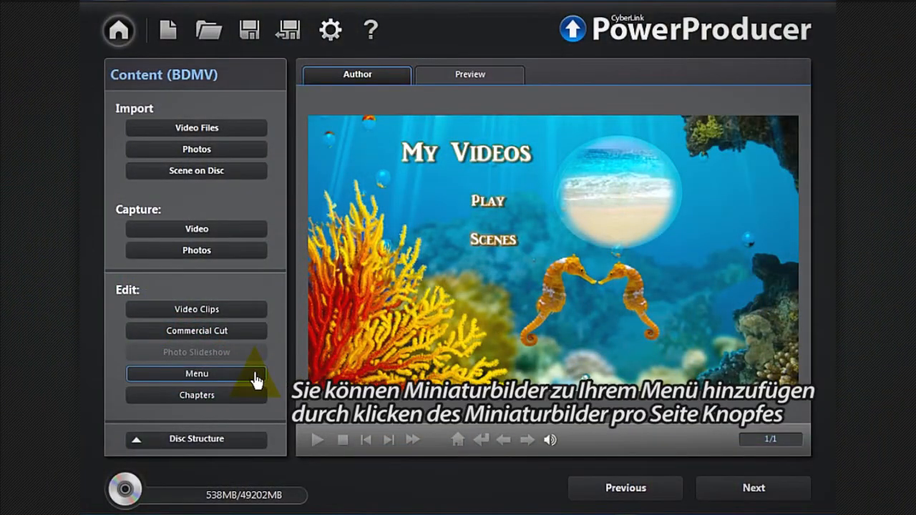
{"action": "left_click", "coordinate": [196, 374]}
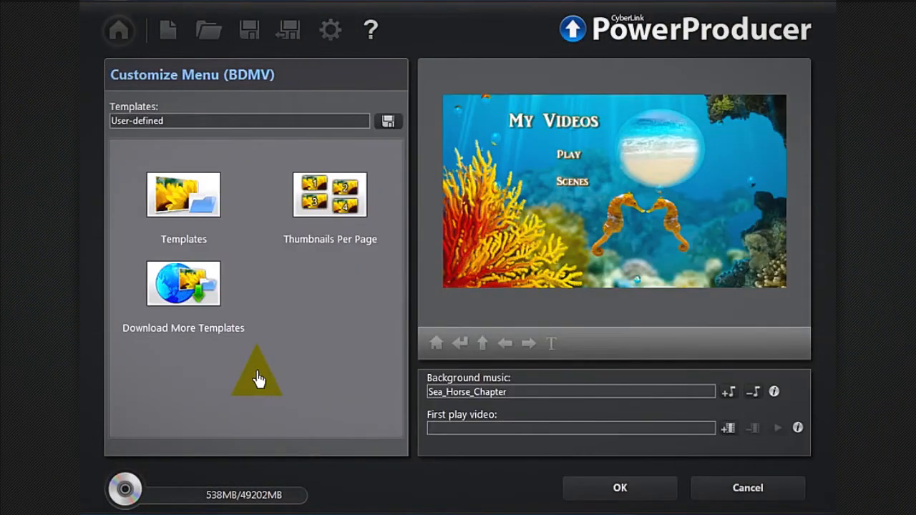
{"action": "mouse_move", "coordinate": [358, 203]}
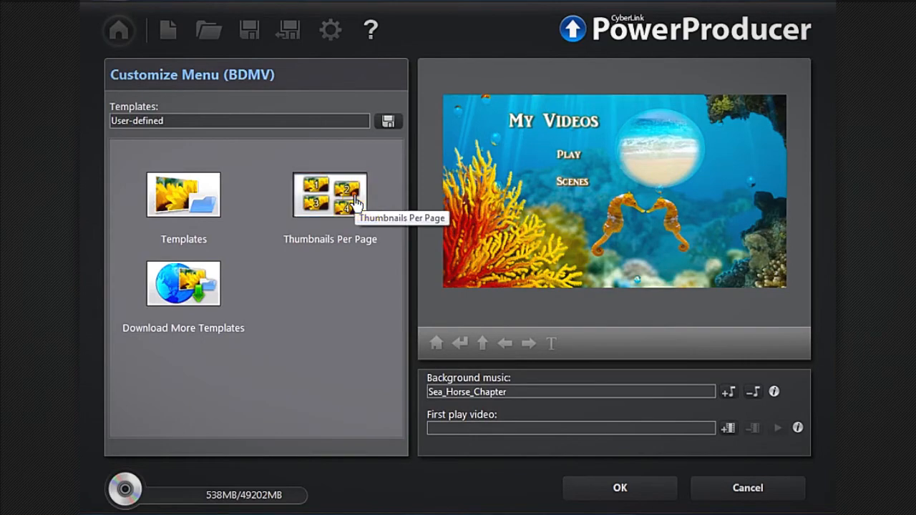
{"action": "left_click", "coordinate": [330, 194]}
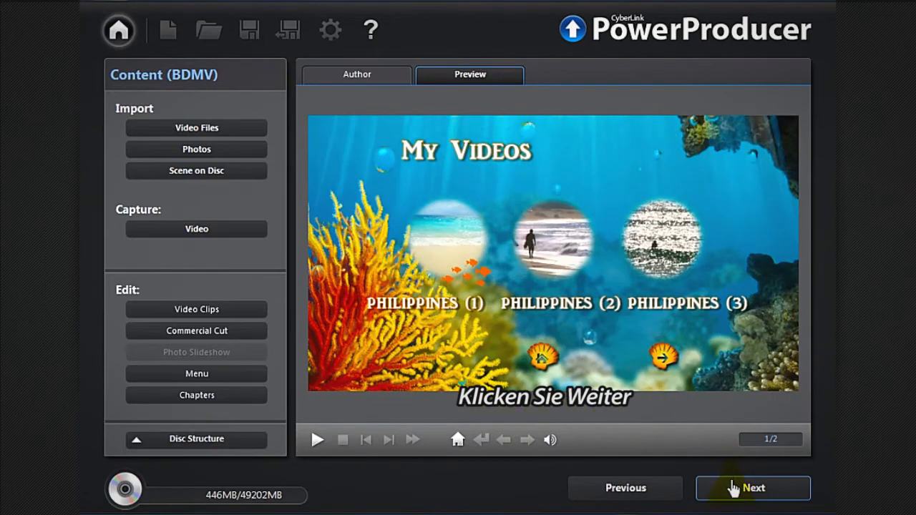
{"action": "left_click", "coordinate": [753, 488]}
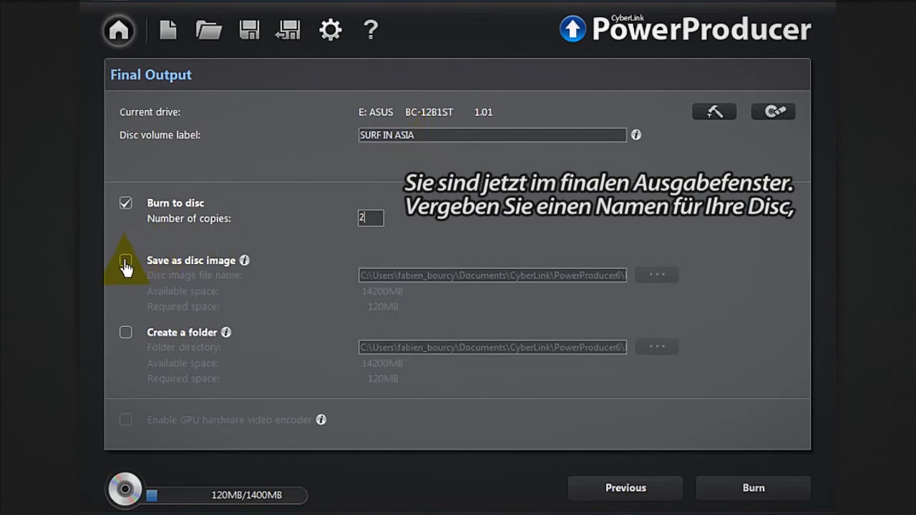
- Enable Save as disc image and Create a folder alongside burning to disc
{"action": "left_click", "coordinate": [126, 260]}
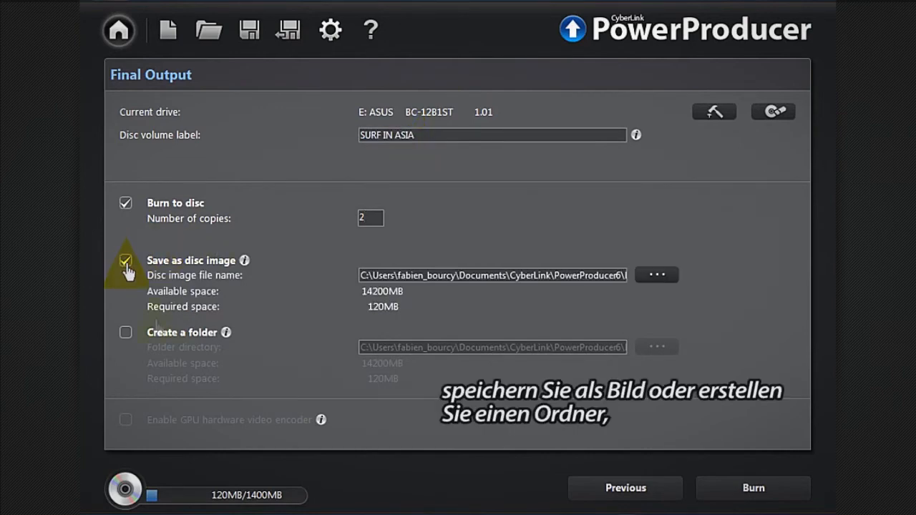
{"action": "left_click", "coordinate": [126, 333]}
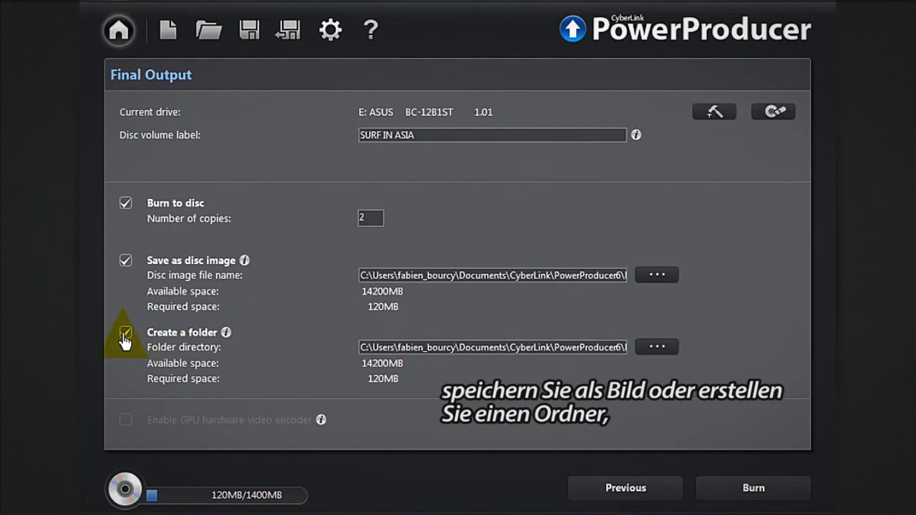